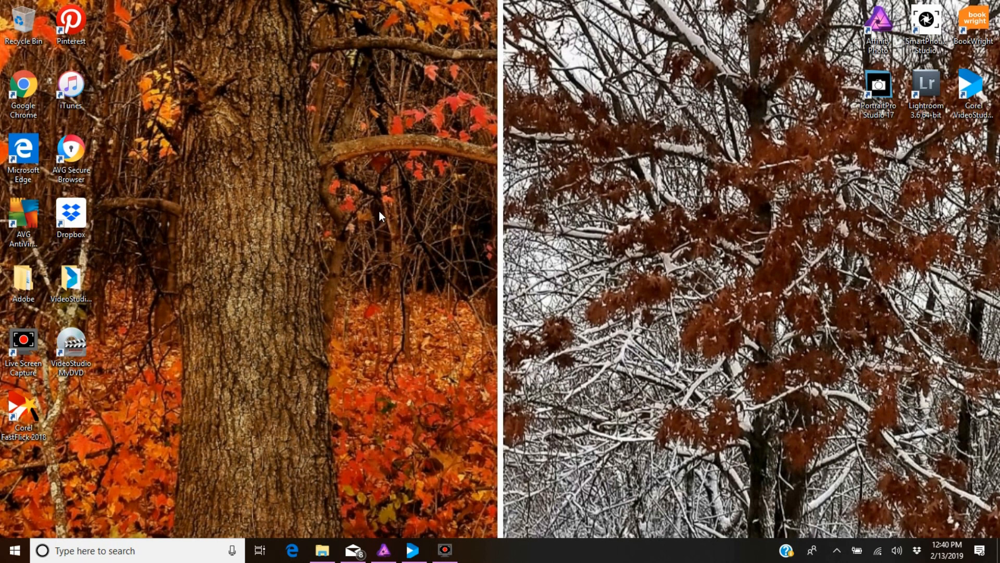
{"action": "mouse_move", "coordinate": [381, 221]}
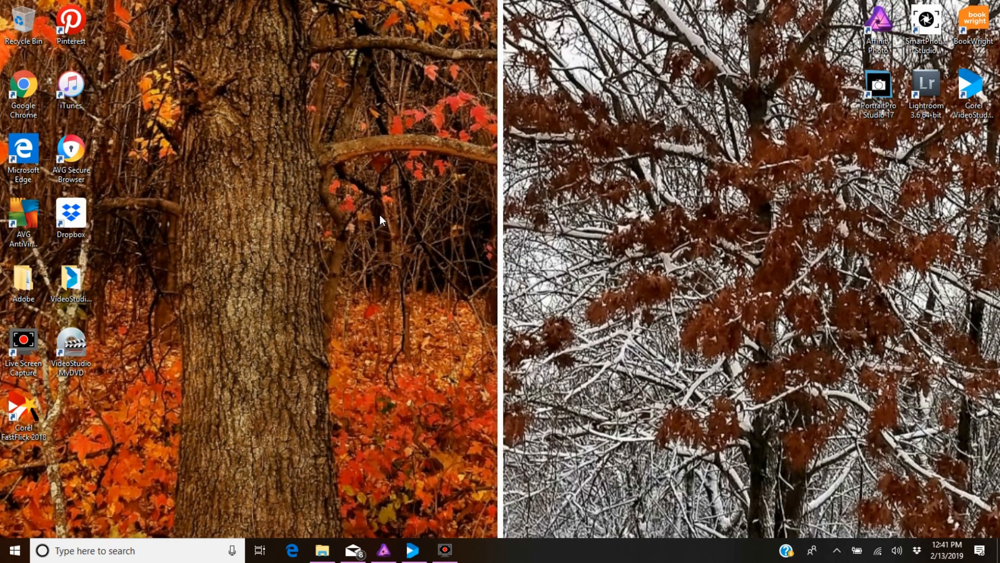
{"action": "mouse_move", "coordinate": [406, 218]}
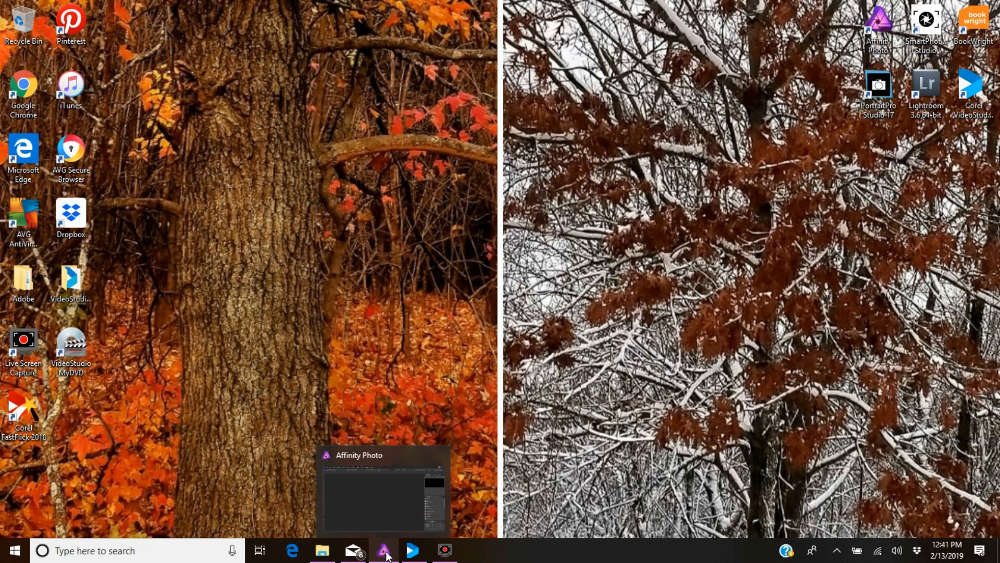
{"action": "left_click", "coordinate": [390, 555]}
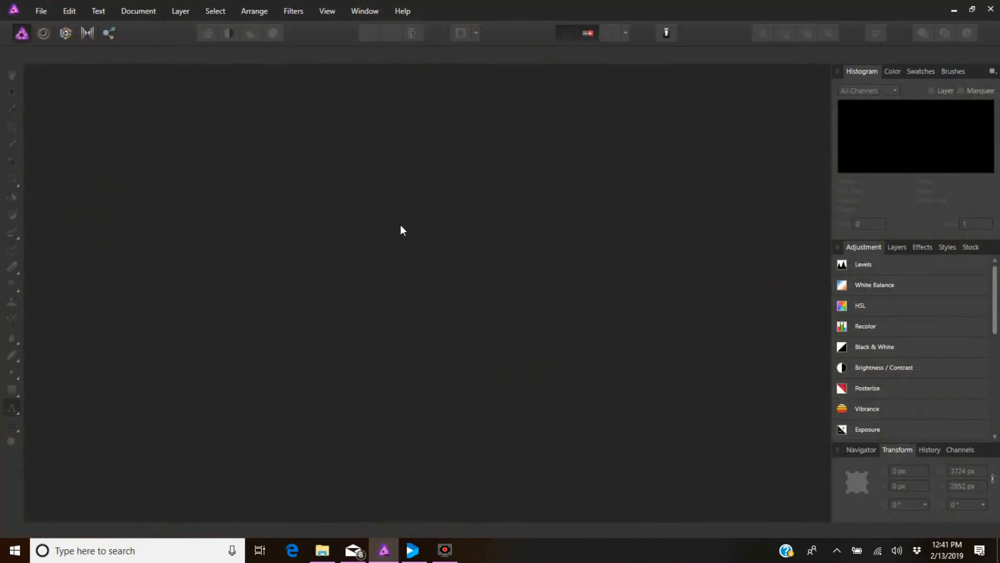
{"action": "mouse_move", "coordinate": [676, 286]}
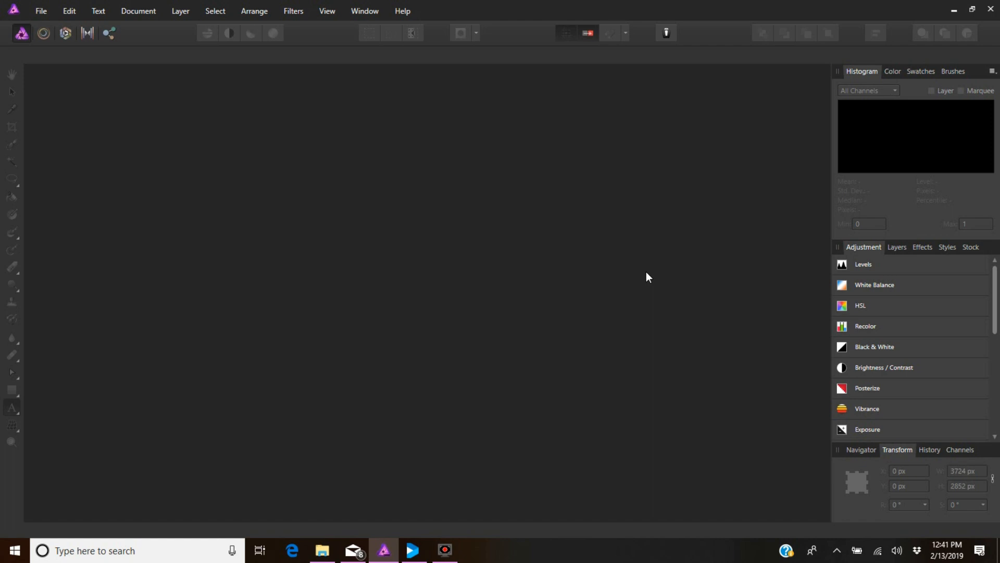
{"action": "mouse_move", "coordinate": [526, 298]}
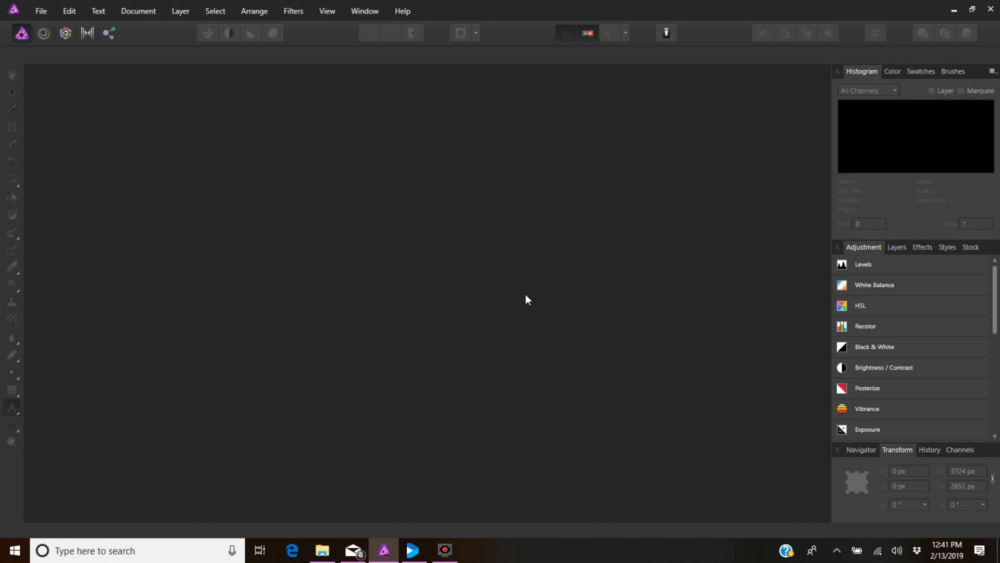
{"action": "mouse_move", "coordinate": [965, 524]}
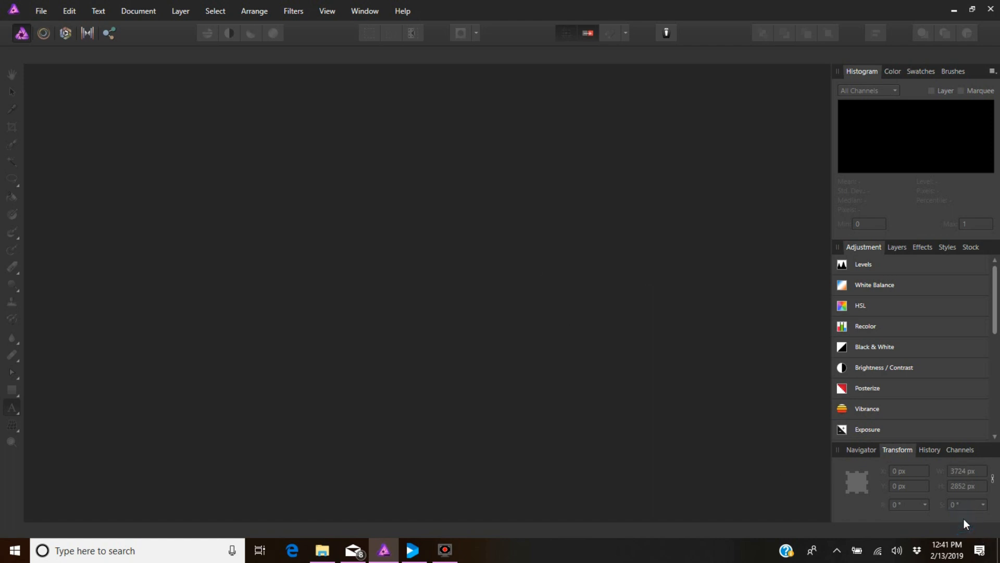
{"action": "mouse_move", "coordinate": [526, 346]}
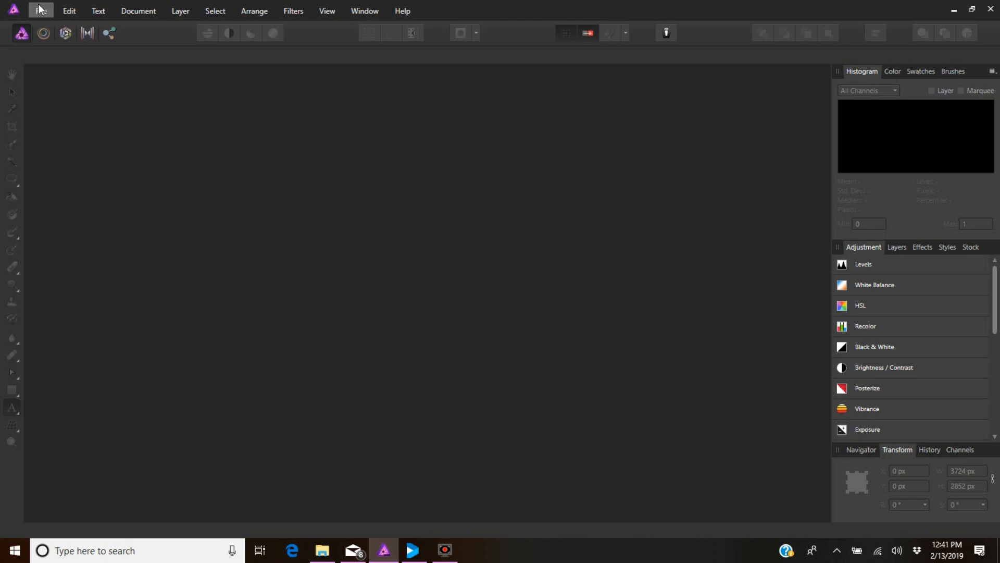
- Open photo DSC02727 from the memory card's DCIM > 100MSDCF folder, browsing with large icons
{"action": "left_click", "coordinate": [43, 11]}
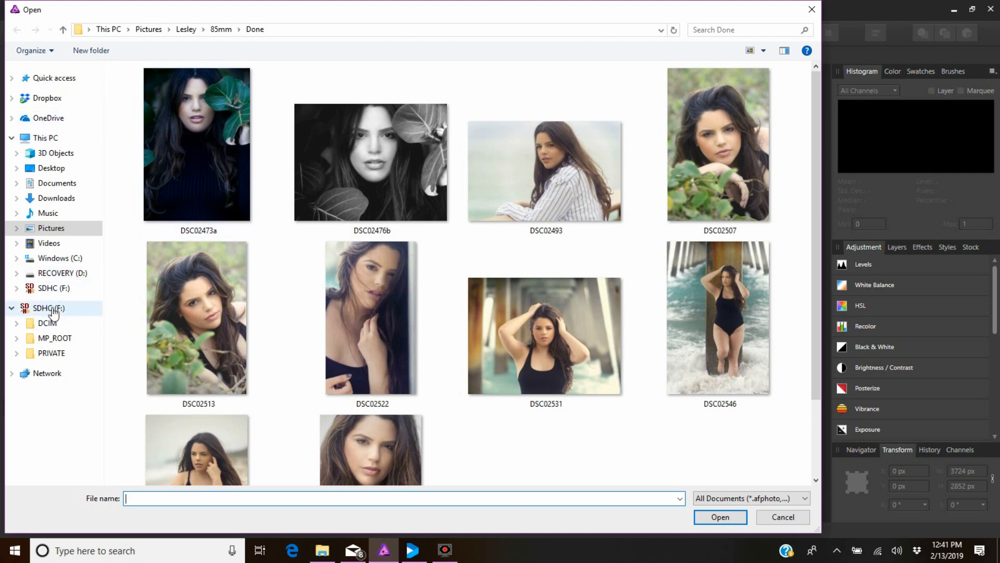
{"action": "left_click", "coordinate": [43, 323]}
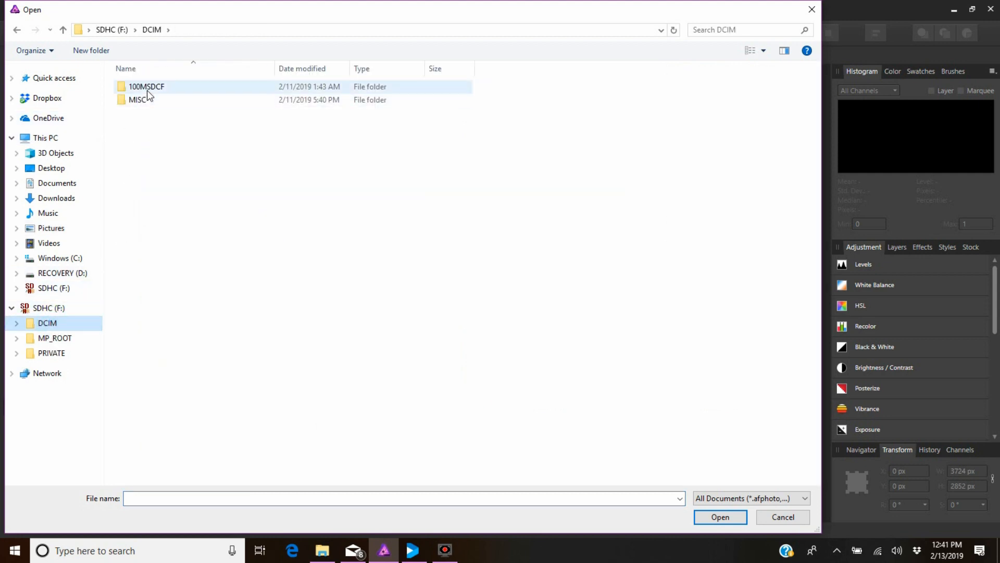
{"action": "left_click", "coordinate": [147, 86]}
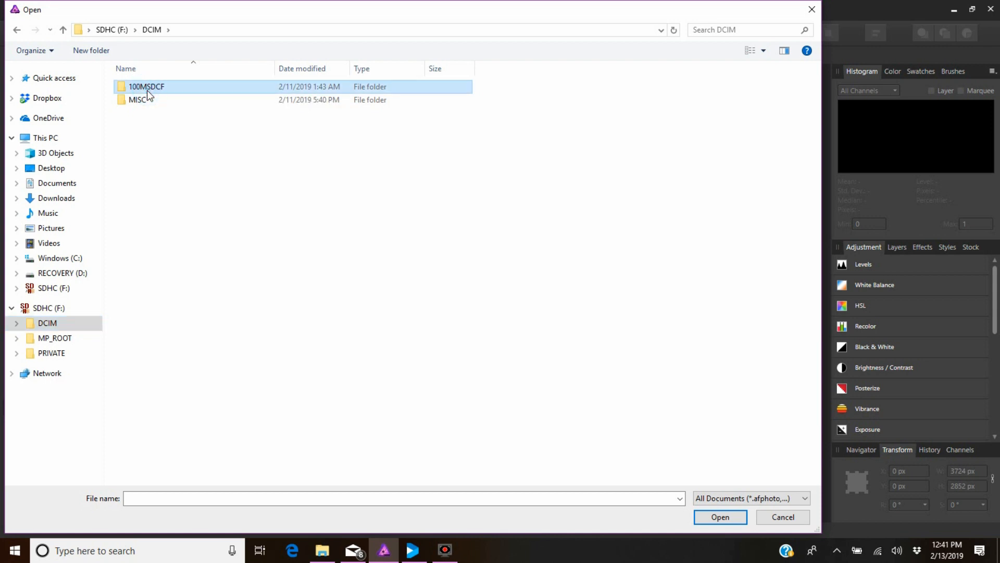
{"action": "double_click", "coordinate": [147, 86]}
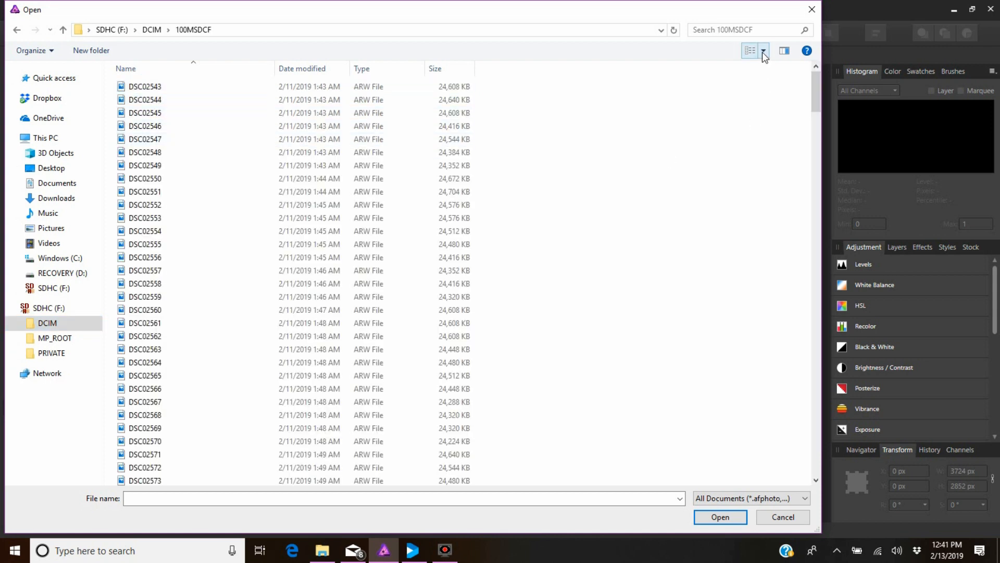
{"action": "left_click", "coordinate": [749, 51]}
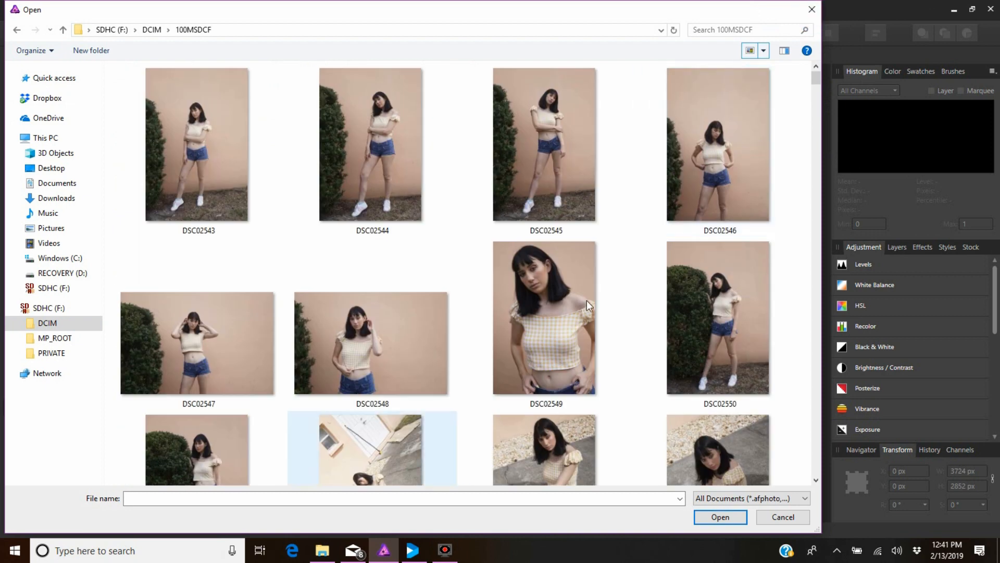
{"action": "scroll", "scroll_direction": "down", "scroll_amount": 3}
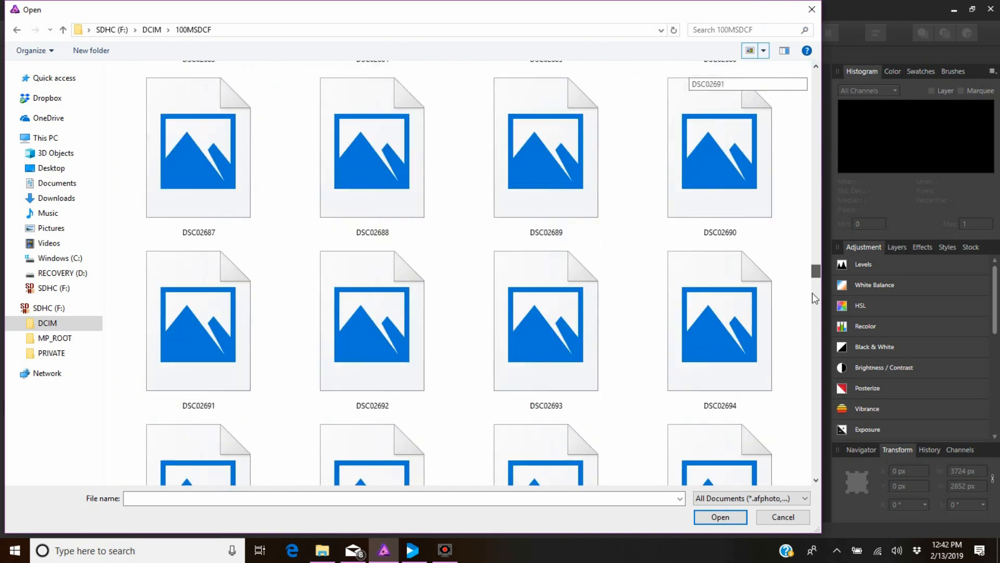
{"action": "scroll", "scroll_direction": "down", "scroll_amount": 3}
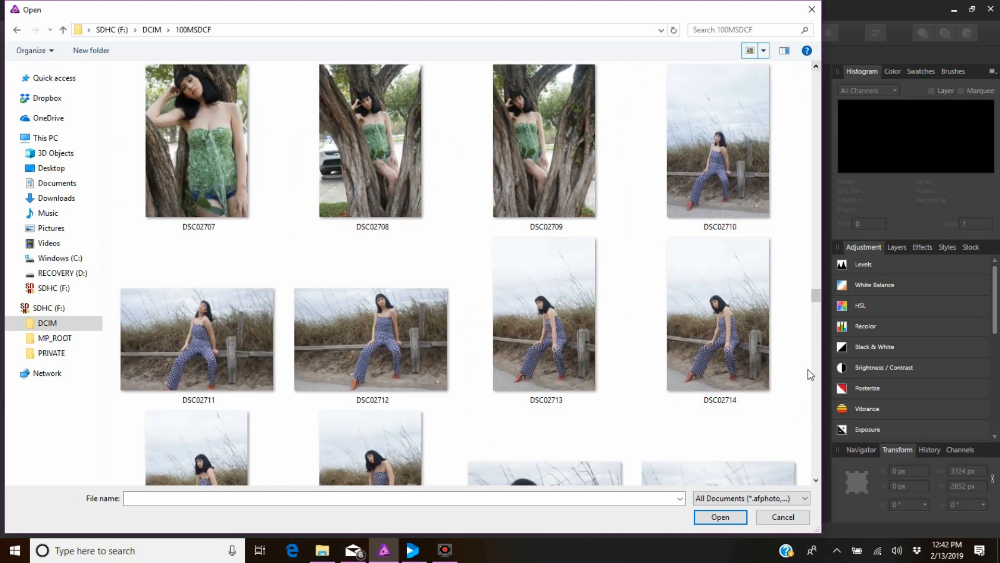
{"action": "scroll", "scroll_direction": "down", "scroll_amount": 3}
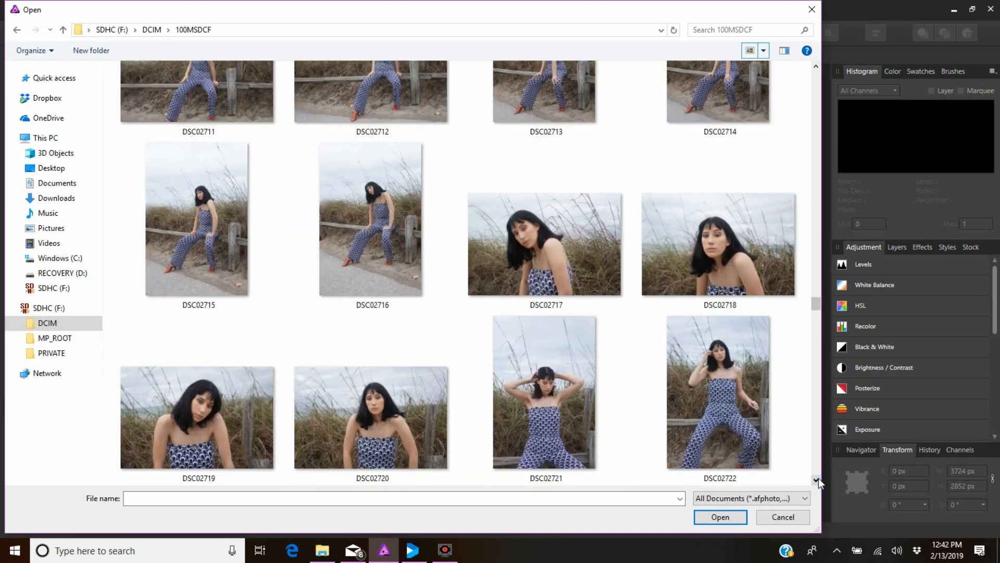
{"action": "scroll", "scroll_direction": "down", "scroll_amount": 3}
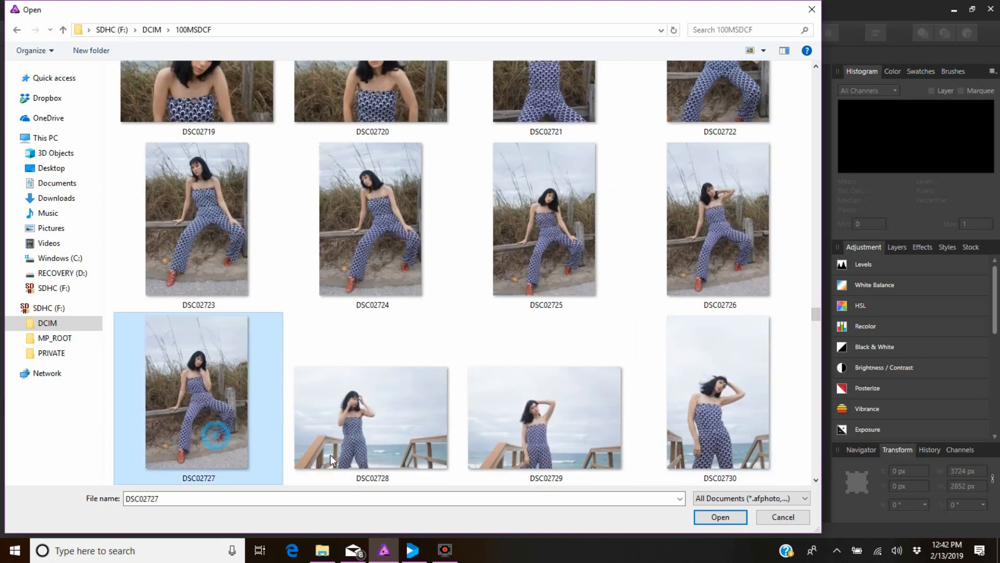
{"action": "left_click", "coordinate": [721, 516]}
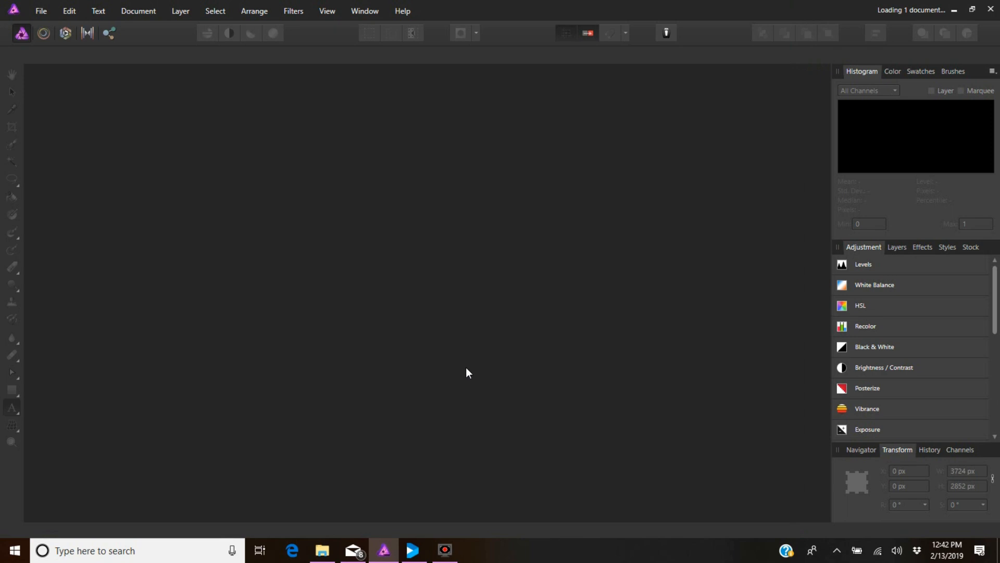
{"action": "mouse_move", "coordinate": [472, 364]}
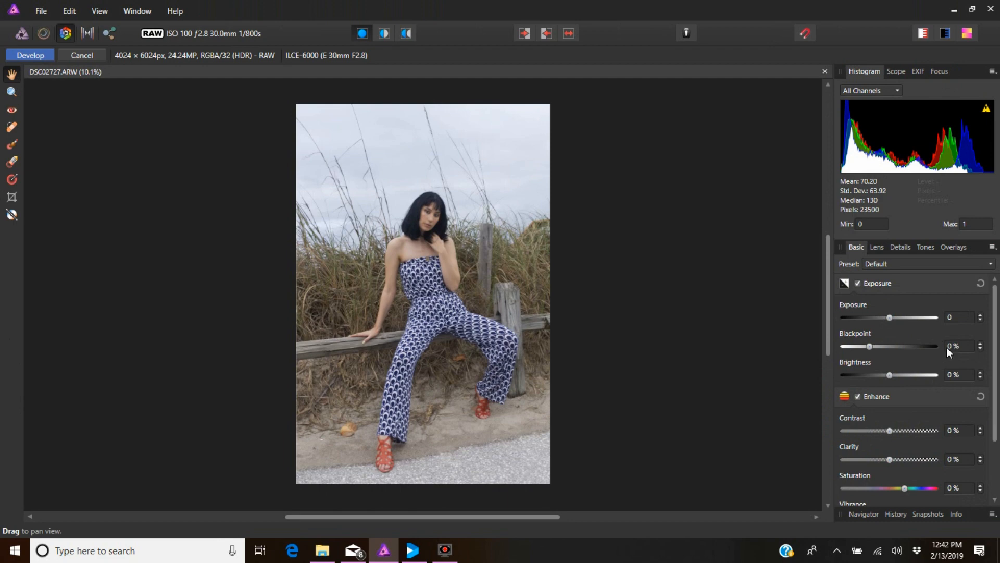
{"action": "mouse_move", "coordinate": [782, 358]}
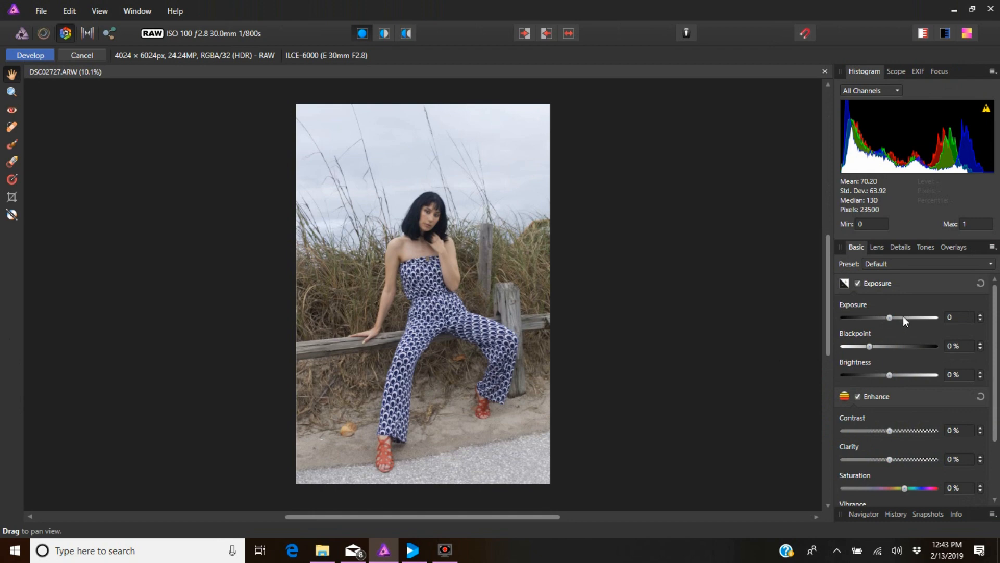
{"action": "mouse_move", "coordinate": [961, 346]}
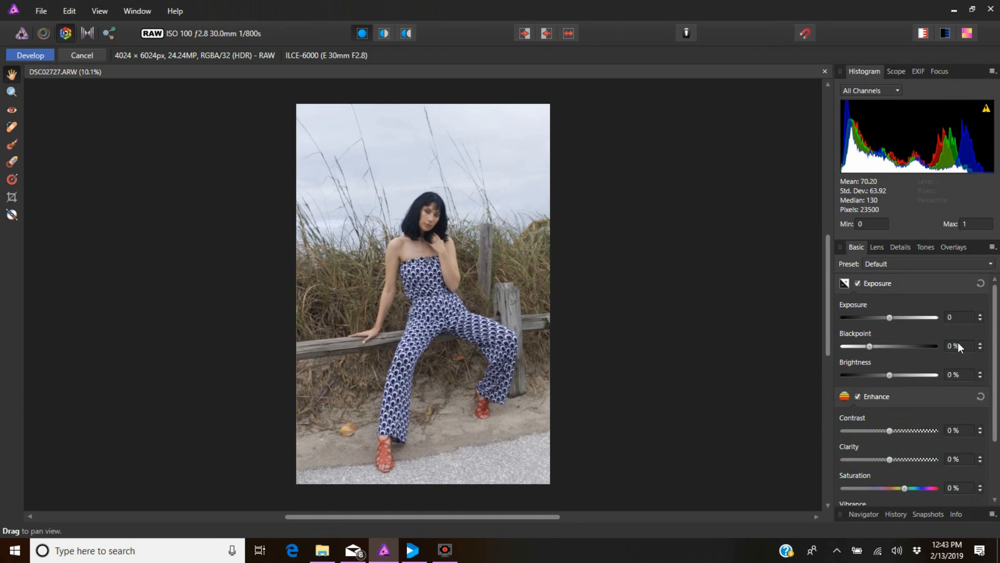
{"action": "mouse_move", "coordinate": [969, 448]}
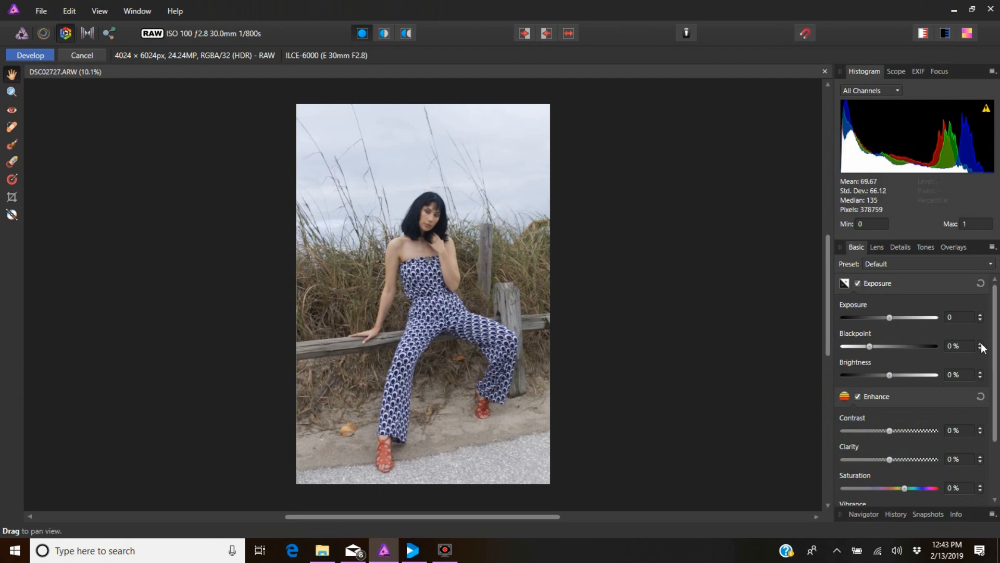
- Nudge blackpoint up, set contrast 2%, clarity 4%, and saturation and vibrance 3% each
{"action": "left_click", "coordinate": [979, 342]}
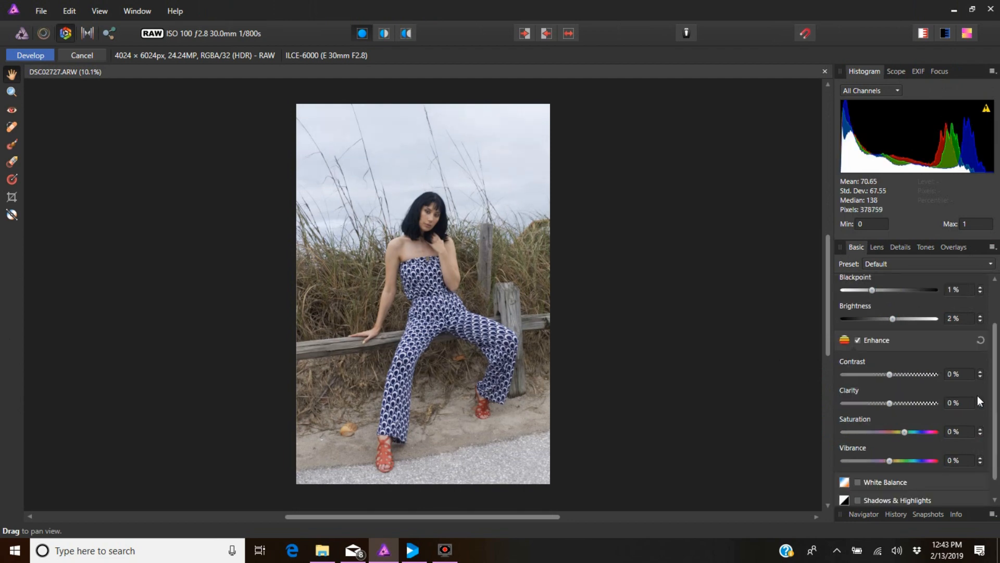
{"action": "left_click", "coordinate": [980, 371]}
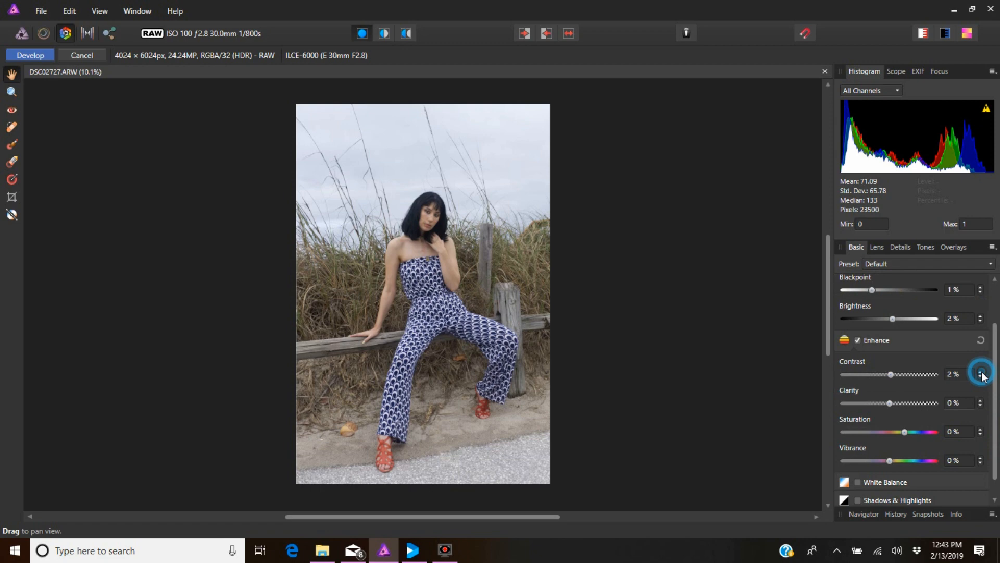
{"action": "left_click", "coordinate": [980, 401]}
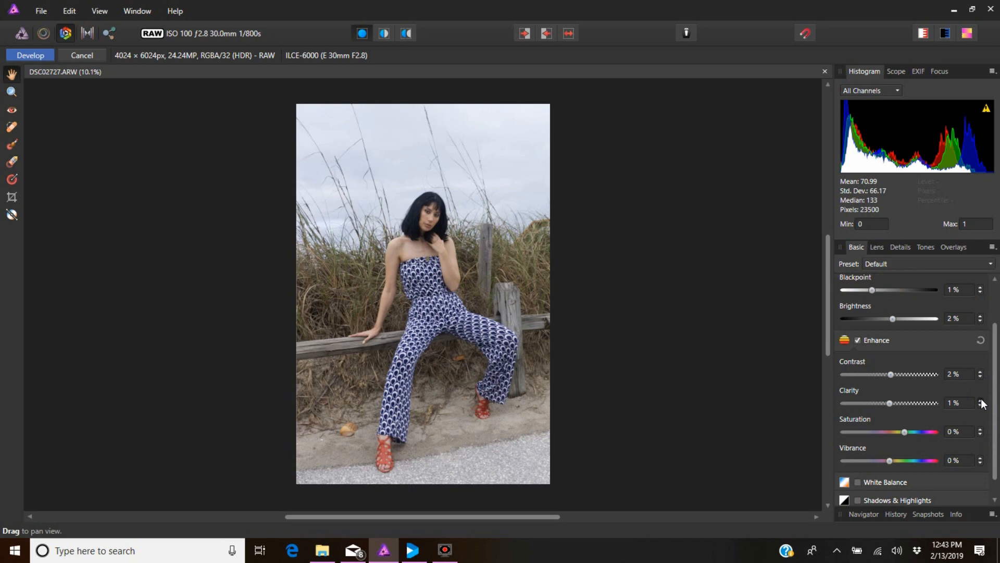
{"action": "left_click", "coordinate": [978, 400]}
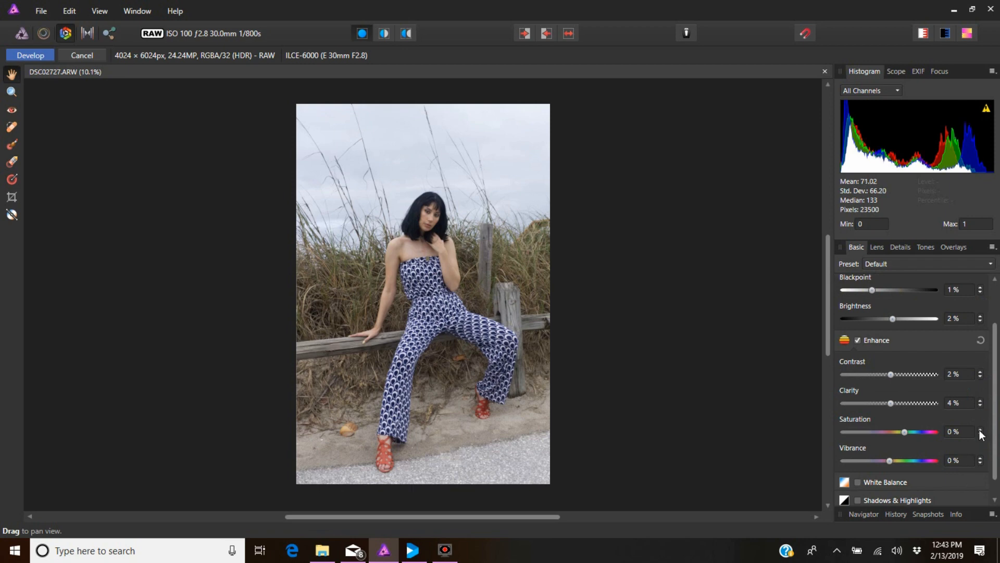
{"action": "left_click", "coordinate": [976, 429]}
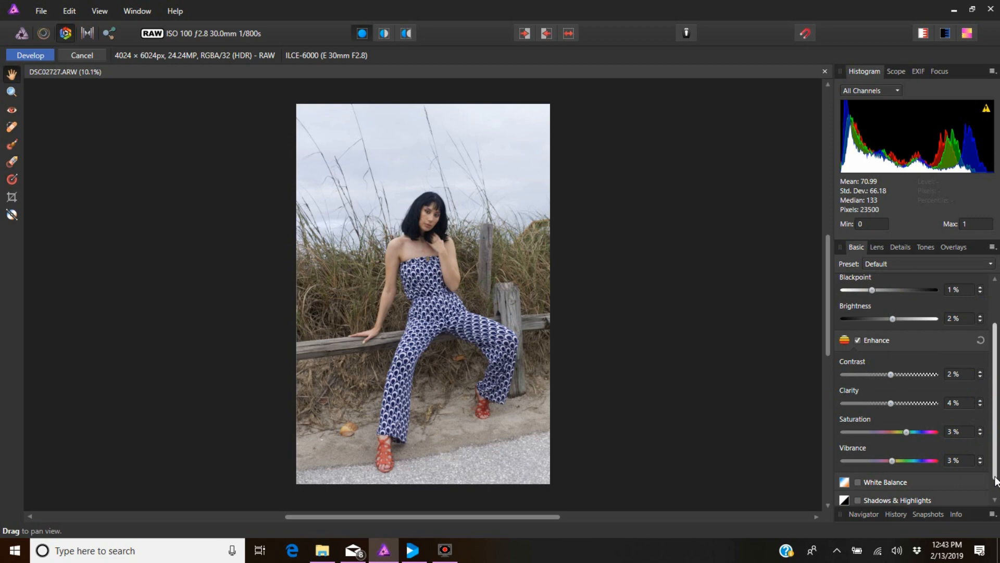
{"action": "scroll", "scroll_direction": "down", "scroll_amount": 3}
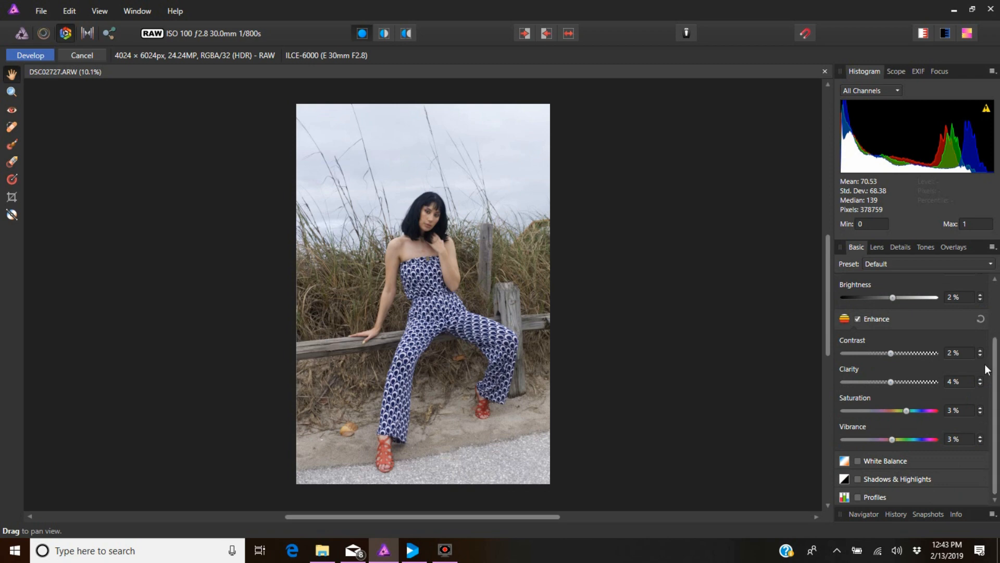
{"action": "mouse_move", "coordinate": [988, 411]}
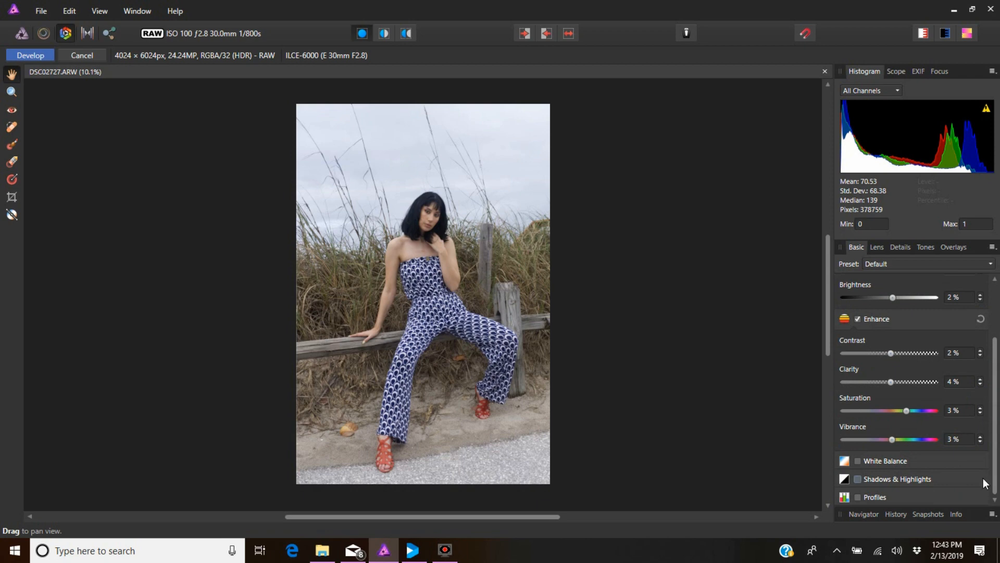
- Enable Shadows & Highlights with highlights at -10% and raise brightness to 3%
{"action": "left_click", "coordinate": [858, 479]}
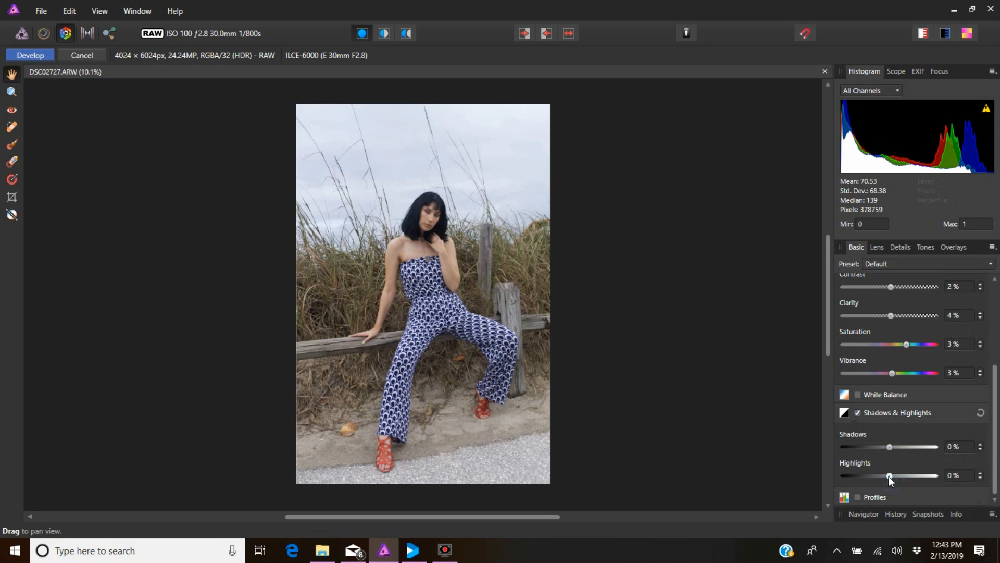
{"action": "left_click_drag", "start_coordinate": [890, 475], "coordinate": [885, 475]}
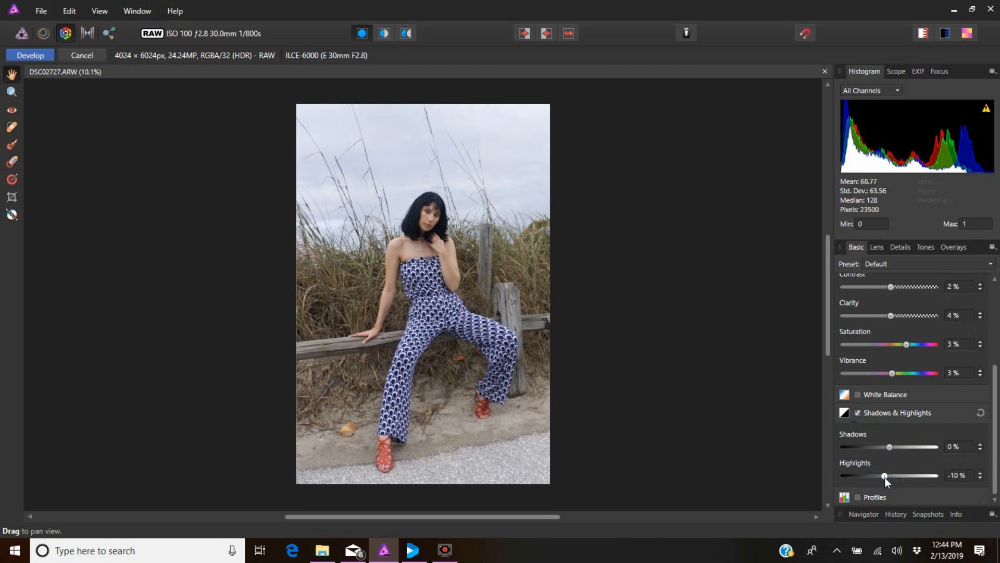
{"action": "left_click_drag", "start_coordinate": [886, 475], "coordinate": [881, 475]}
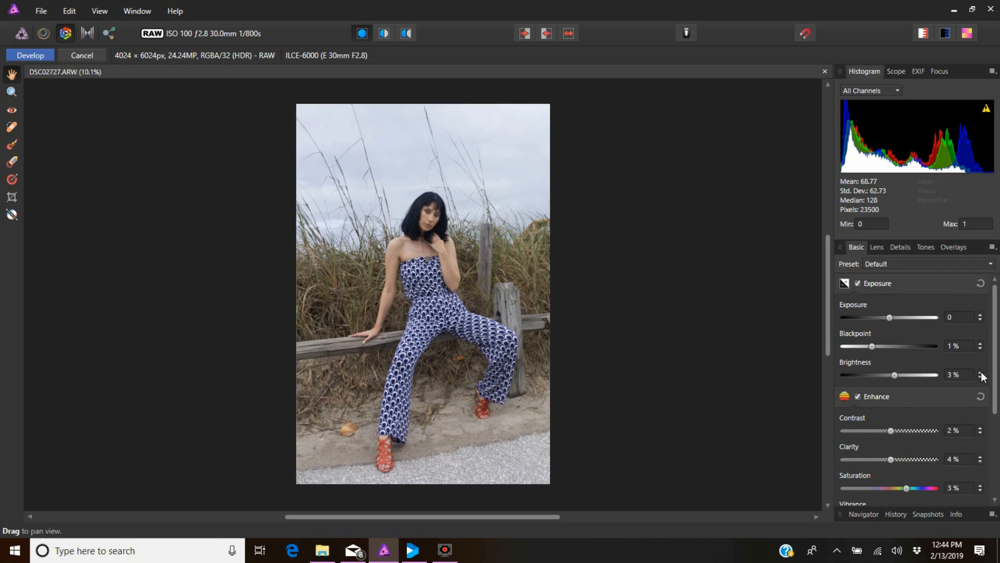
{"action": "left_click", "coordinate": [980, 372]}
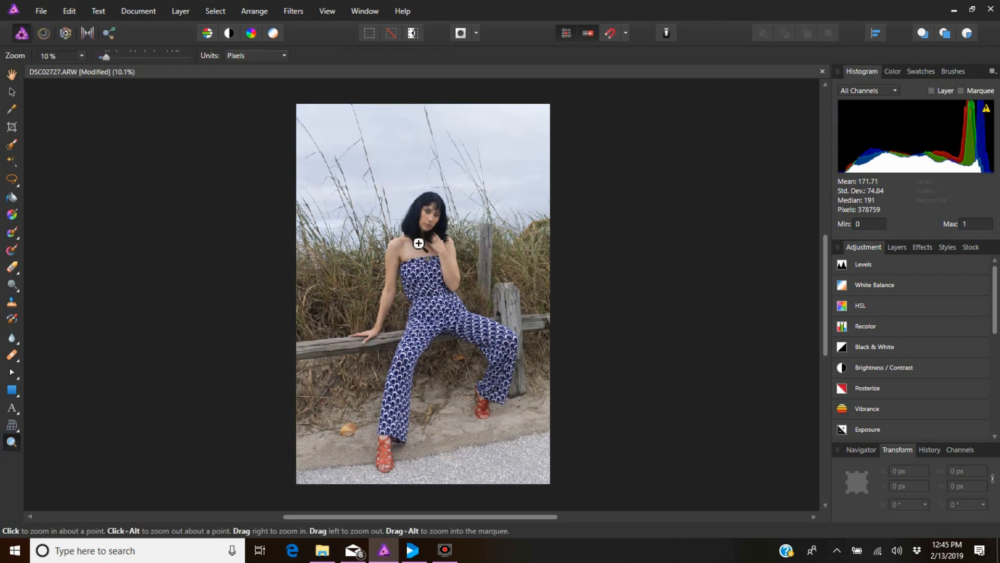
- Zoom in on the model in the developed beach portrait
{"action": "left_click", "coordinate": [419, 242]}
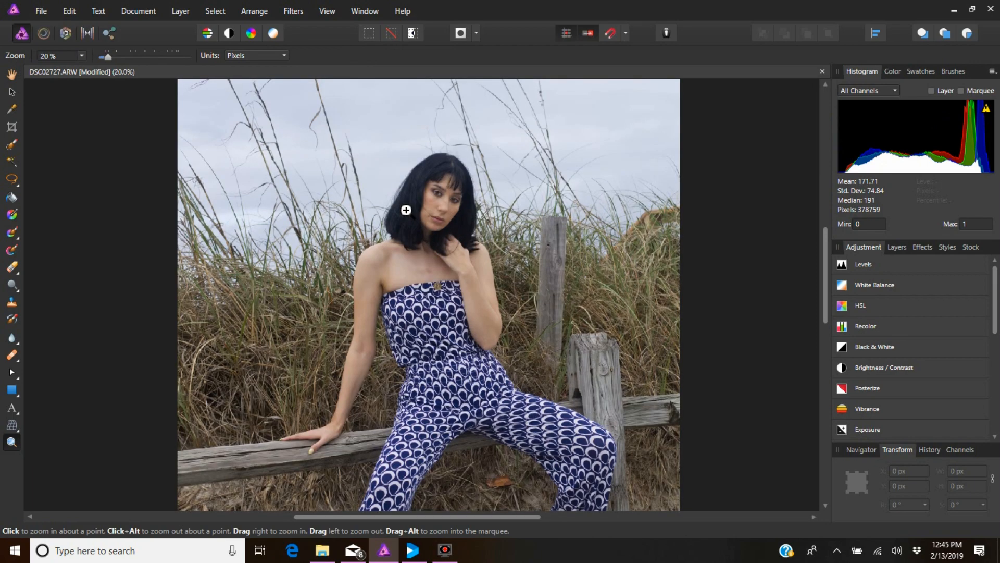
- Zoom closer and merge an Unsharp Mask live filter with a 5.5 px radius
{"action": "left_click", "coordinate": [407, 211]}
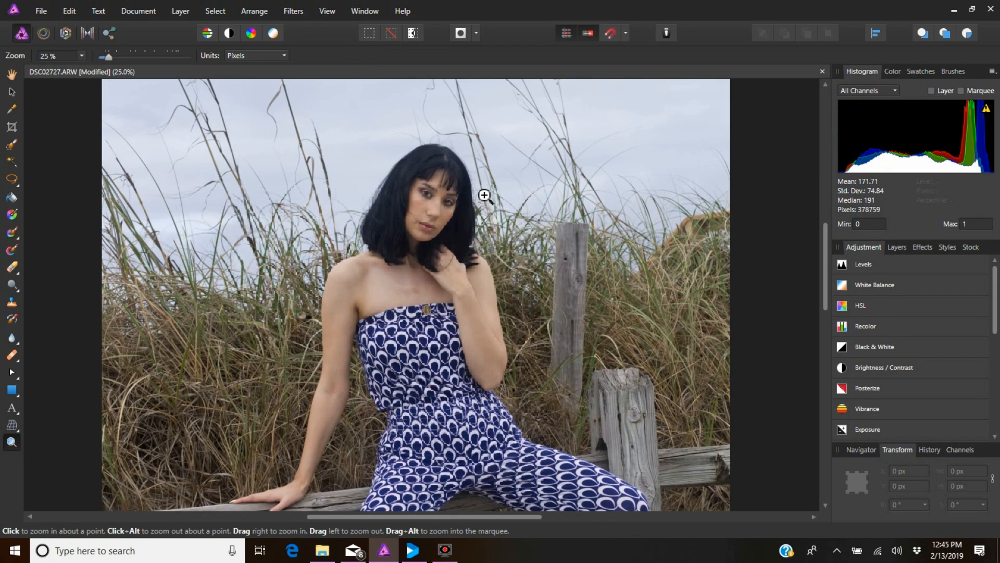
{"action": "left_click", "coordinate": [180, 11]}
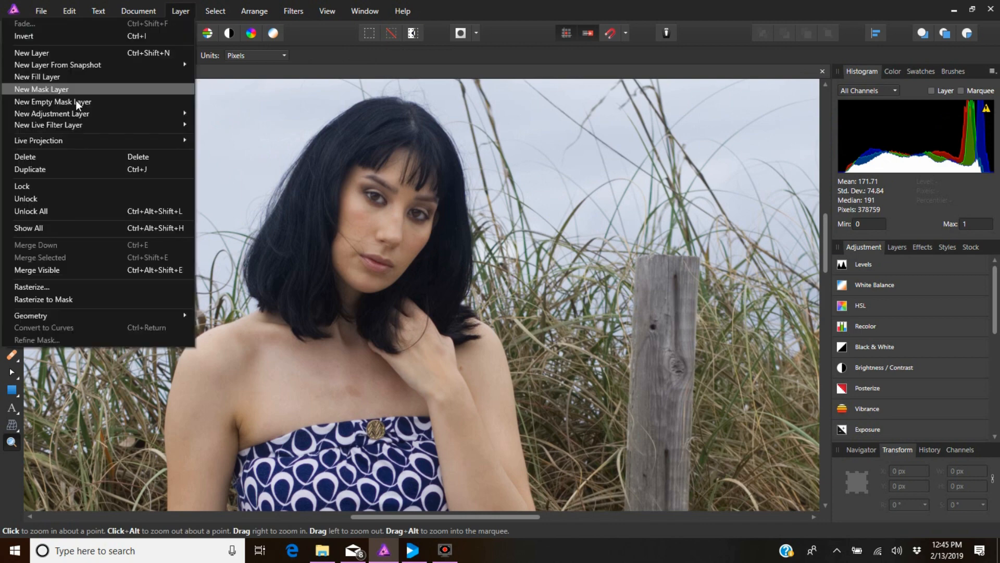
{"action": "left_click", "coordinate": [215, 11]}
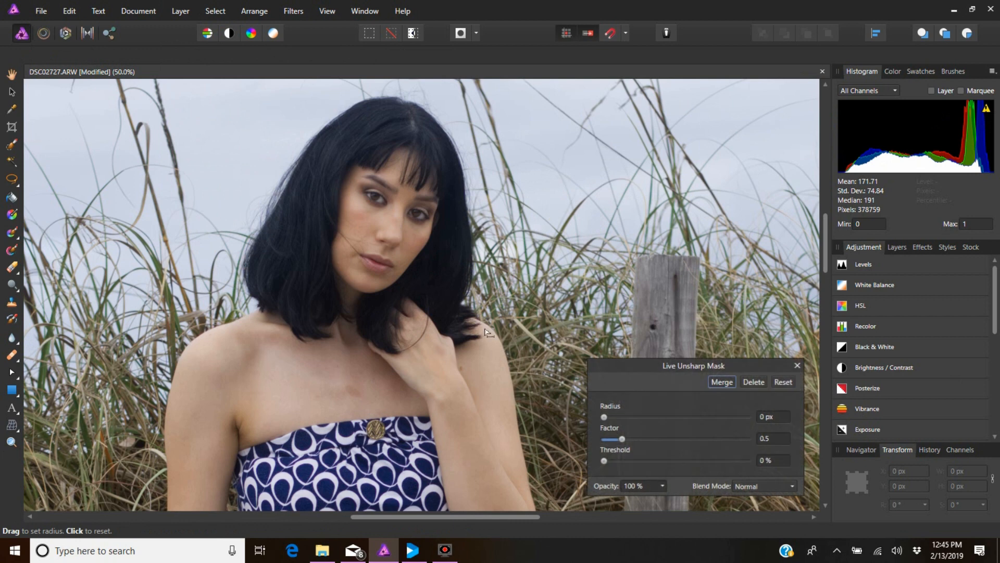
{"action": "left_click_drag", "start_coordinate": [605, 417], "coordinate": [650, 417]}
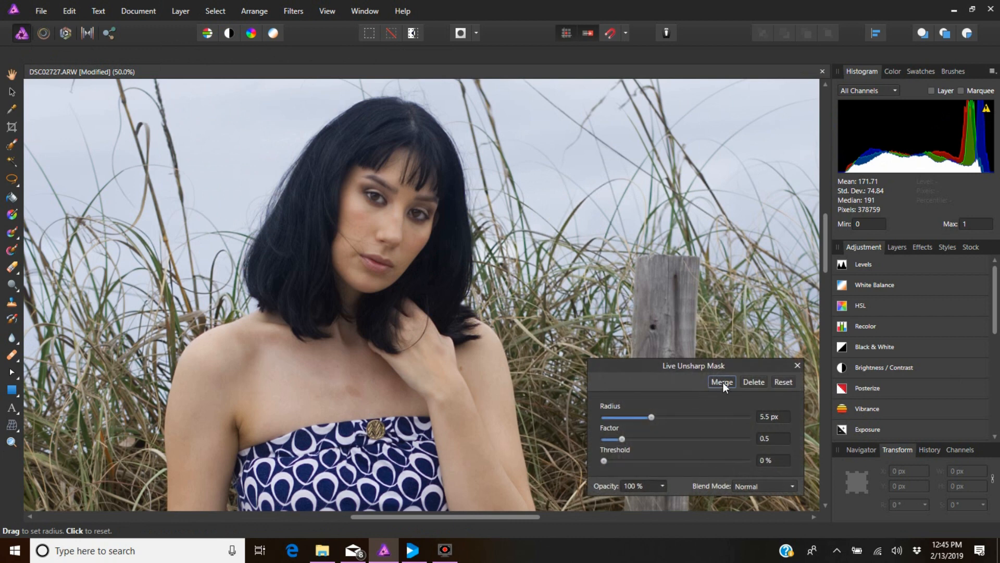
{"action": "left_click", "coordinate": [722, 382]}
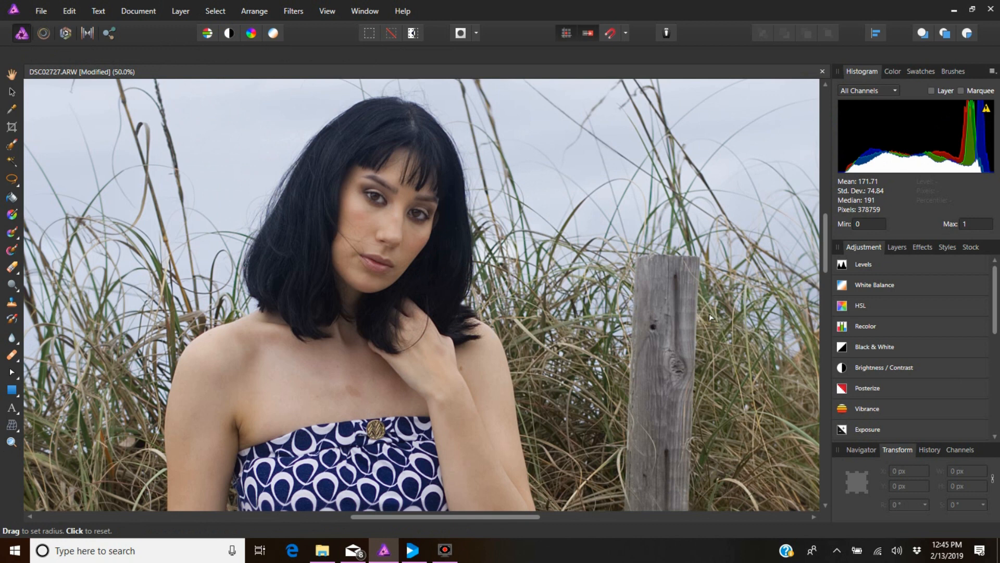
{"action": "mouse_move", "coordinate": [49, 330]}
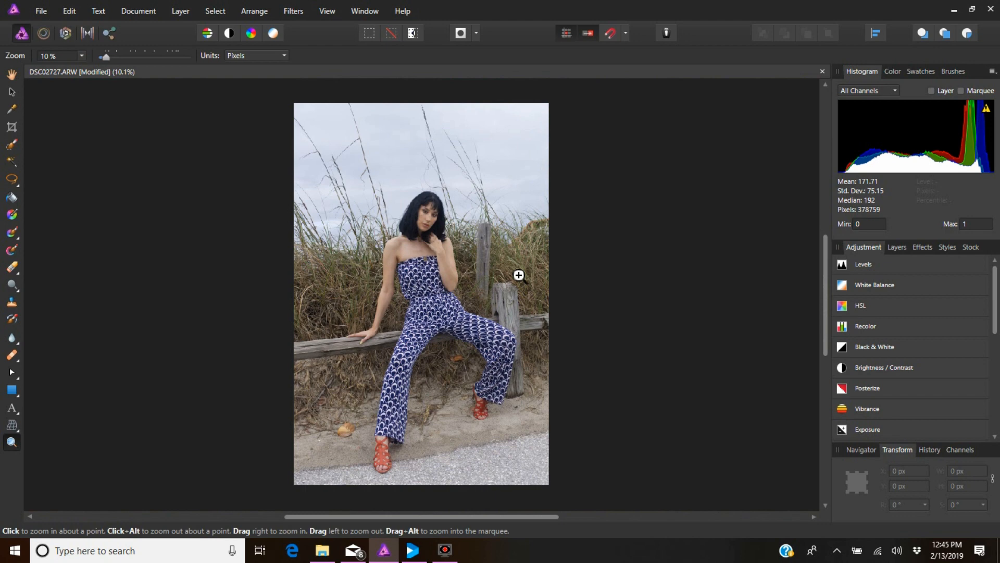
- Export the whole image as TIFF with the TIFF RGB 16-bit preset
{"action": "left_click", "coordinate": [41, 11]}
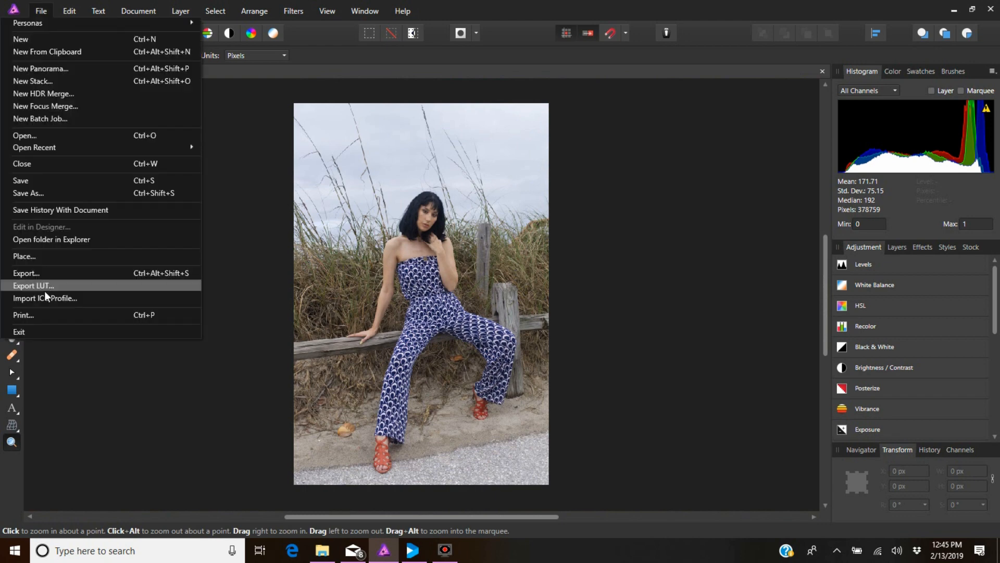
{"action": "left_click", "coordinate": [26, 273]}
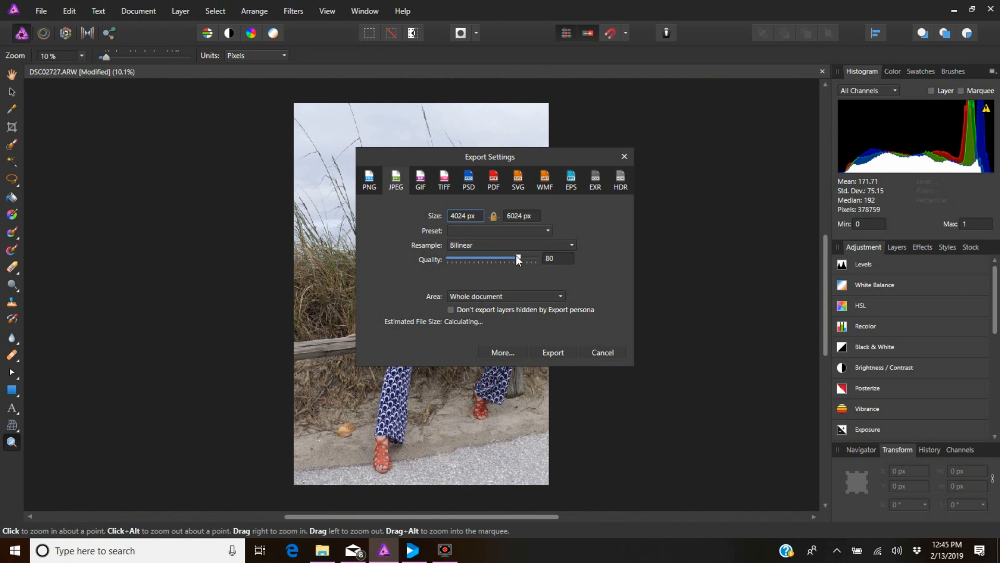
{"action": "left_click", "coordinate": [444, 180]}
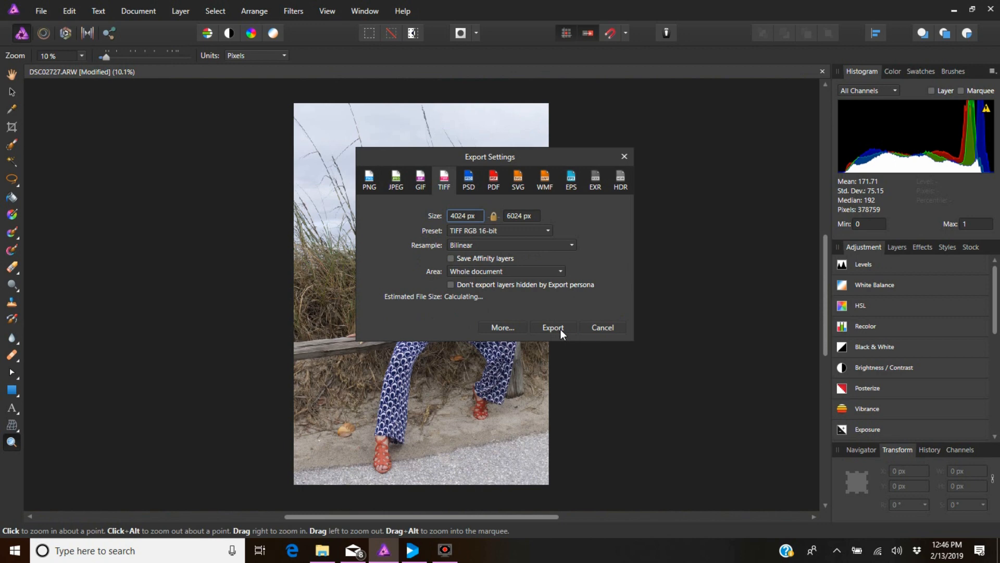
{"action": "left_click", "coordinate": [553, 328]}
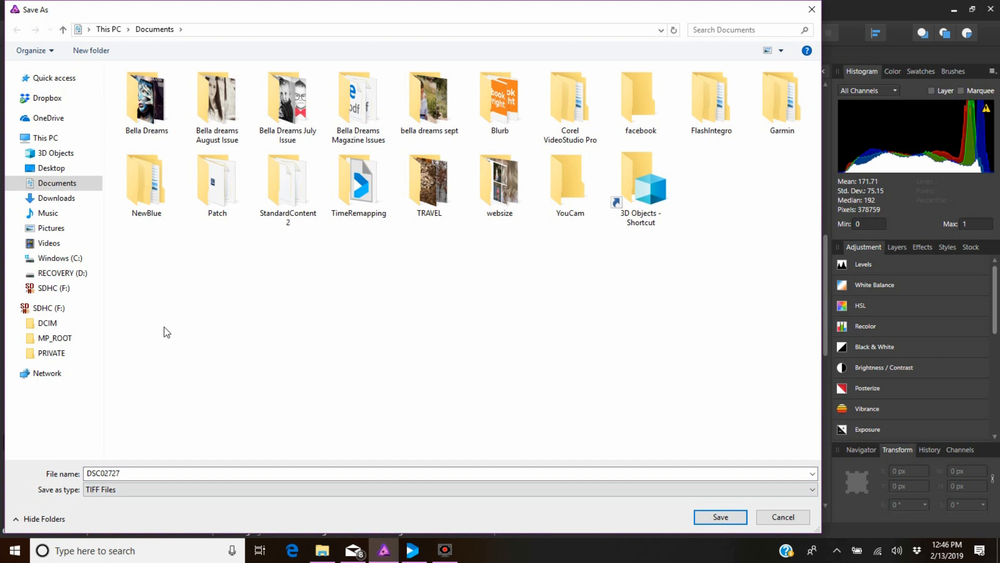
- Save the exported TIFF into the Florida shoot folder under Pictures
{"action": "left_click", "coordinate": [52, 228]}
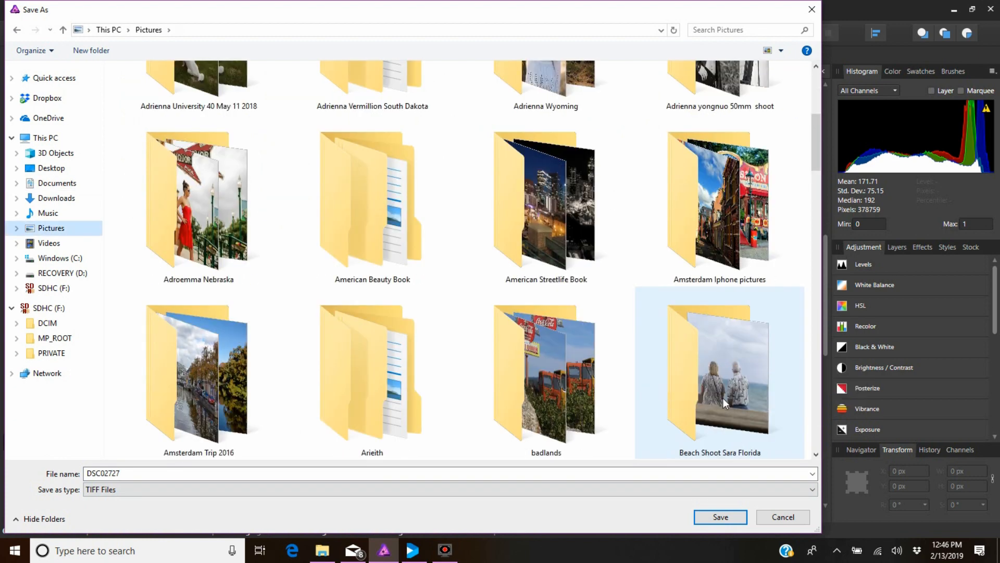
{"action": "double_click", "coordinate": [721, 367]}
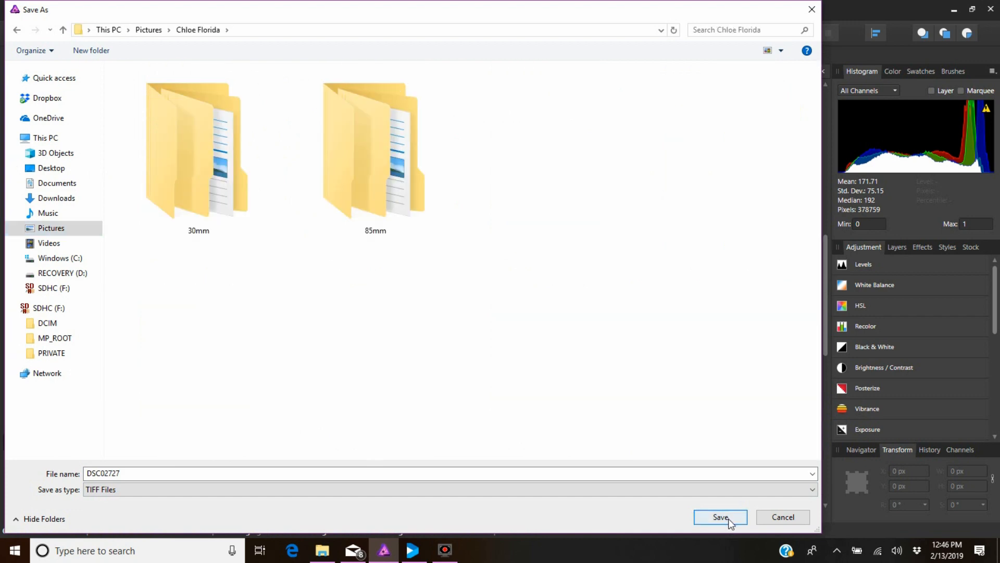
{"action": "left_click", "coordinate": [720, 516]}
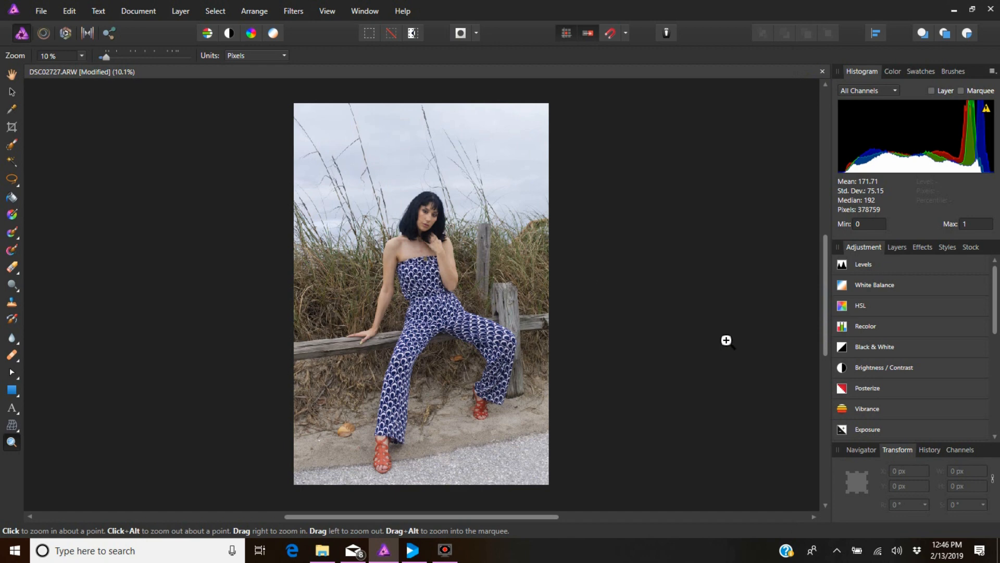
{"action": "mouse_move", "coordinate": [462, 249]}
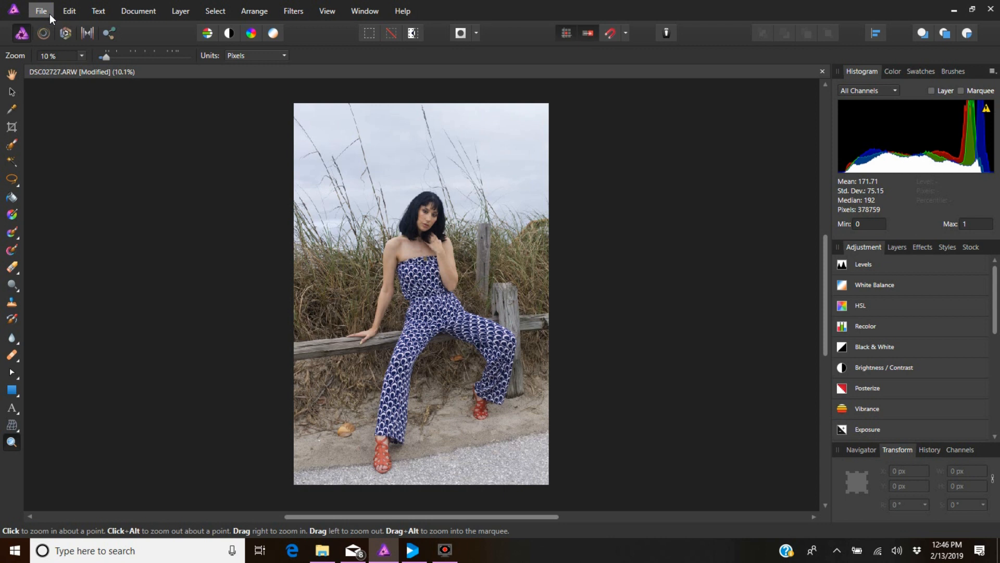
{"action": "left_click", "coordinate": [41, 11]}
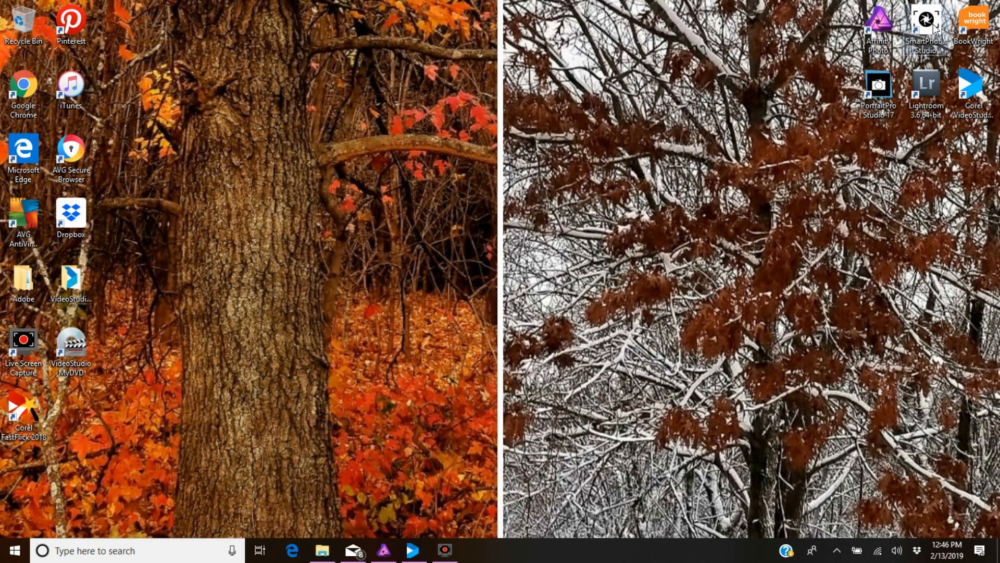
- Launch Smart Photo Editor and open DSC02727 from the Chloe Florida folder
{"action": "double_click", "coordinate": [921, 20]}
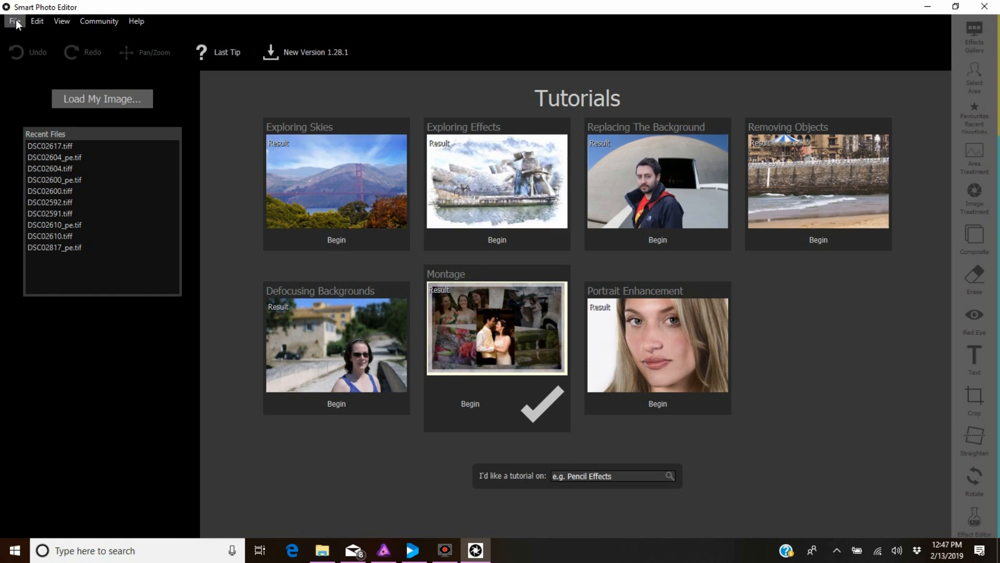
{"action": "left_click", "coordinate": [13, 21]}
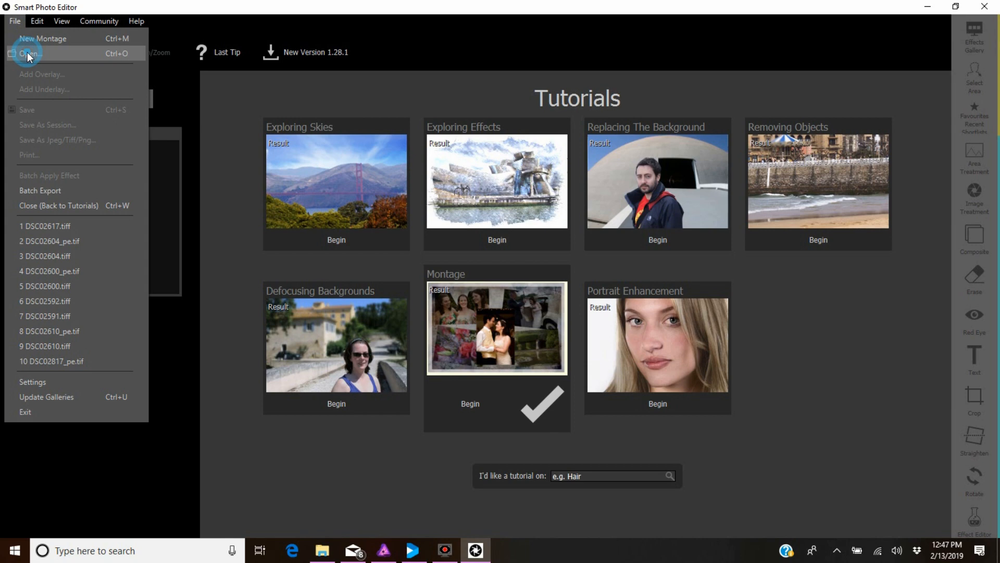
{"action": "left_click", "coordinate": [29, 54]}
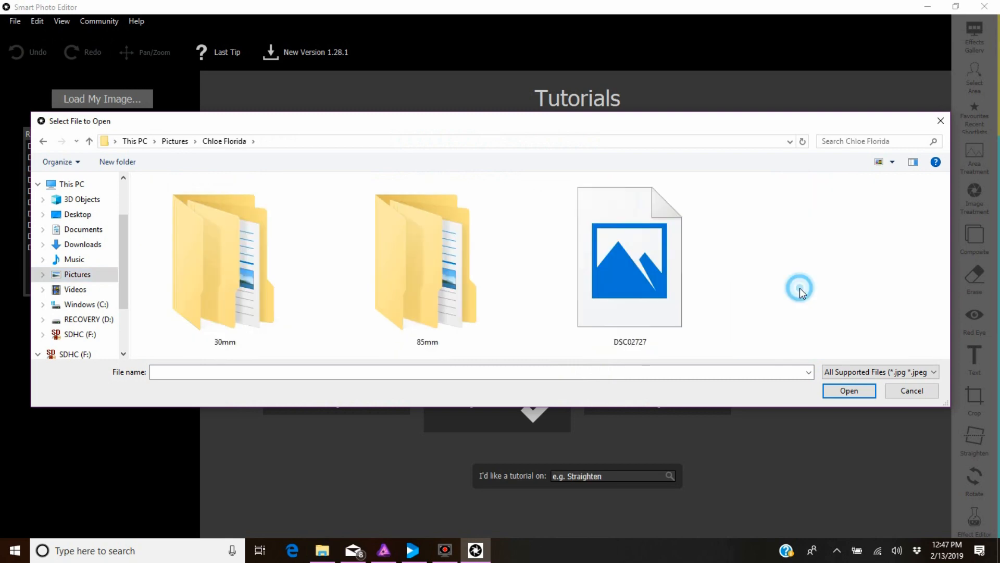
{"action": "left_click", "coordinate": [629, 261]}
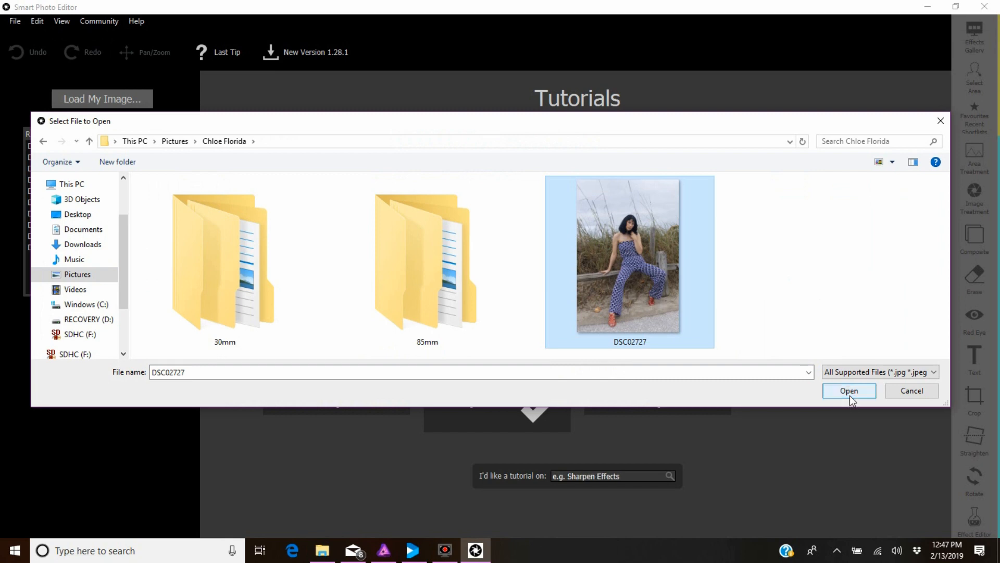
{"action": "left_click", "coordinate": [850, 391]}
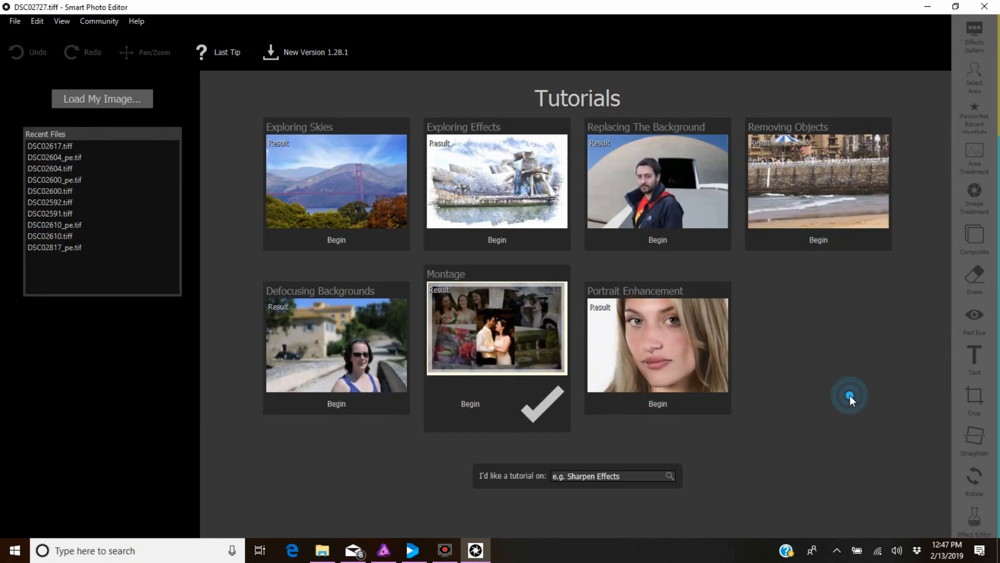
{"action": "left_click", "coordinate": [849, 395]}
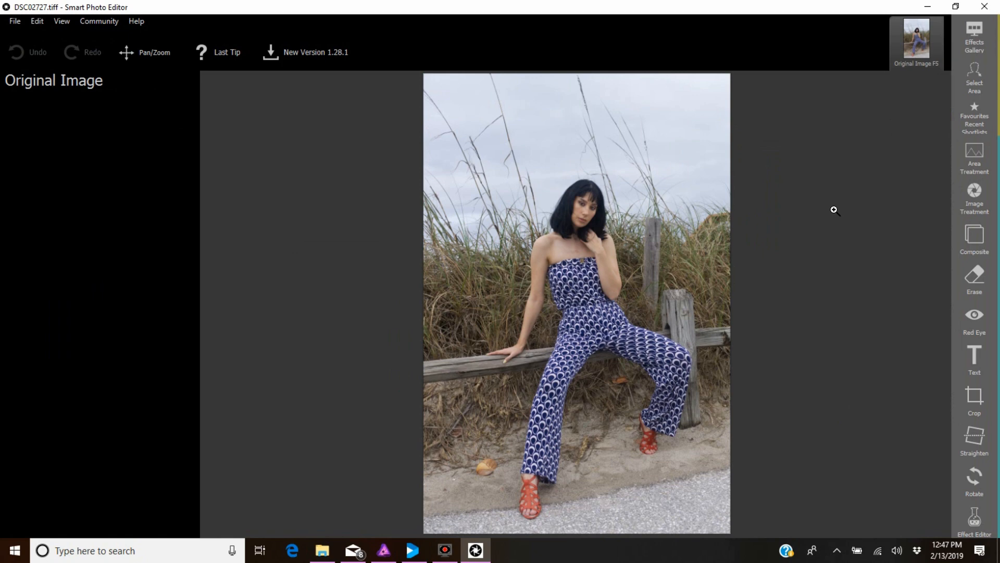
{"action": "mouse_move", "coordinate": [990, 109]}
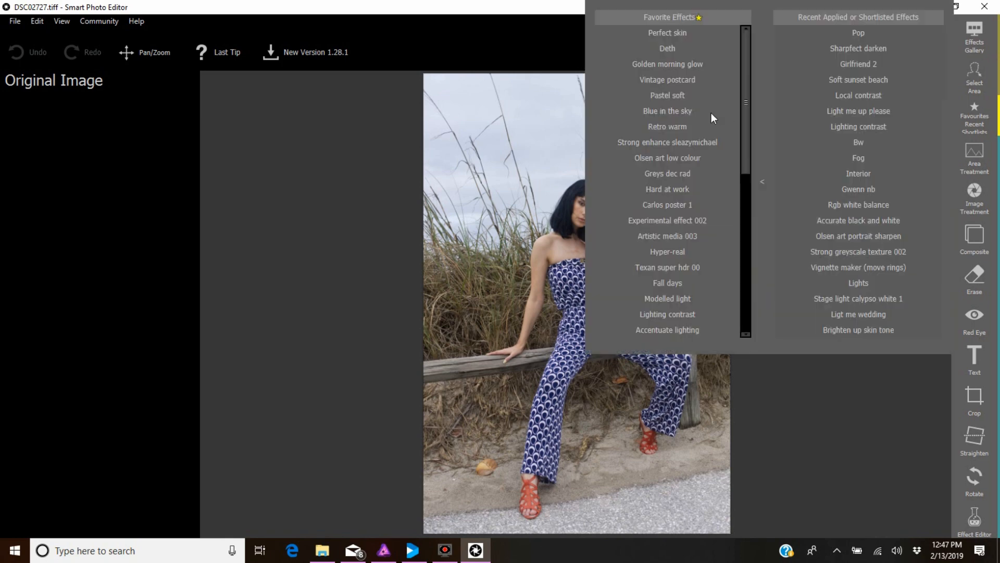
{"action": "mouse_move", "coordinate": [669, 76]}
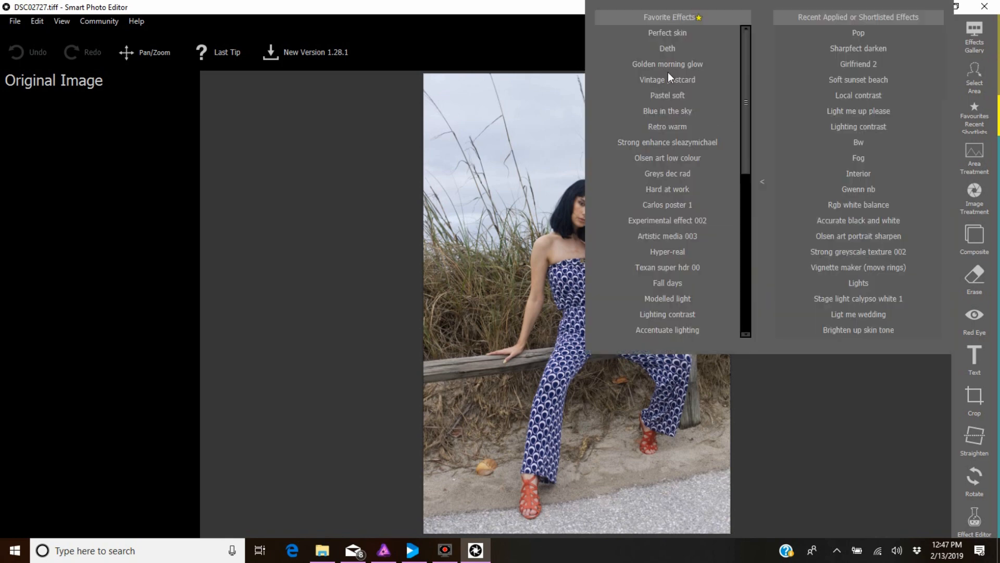
{"action": "mouse_move", "coordinate": [687, 161]}
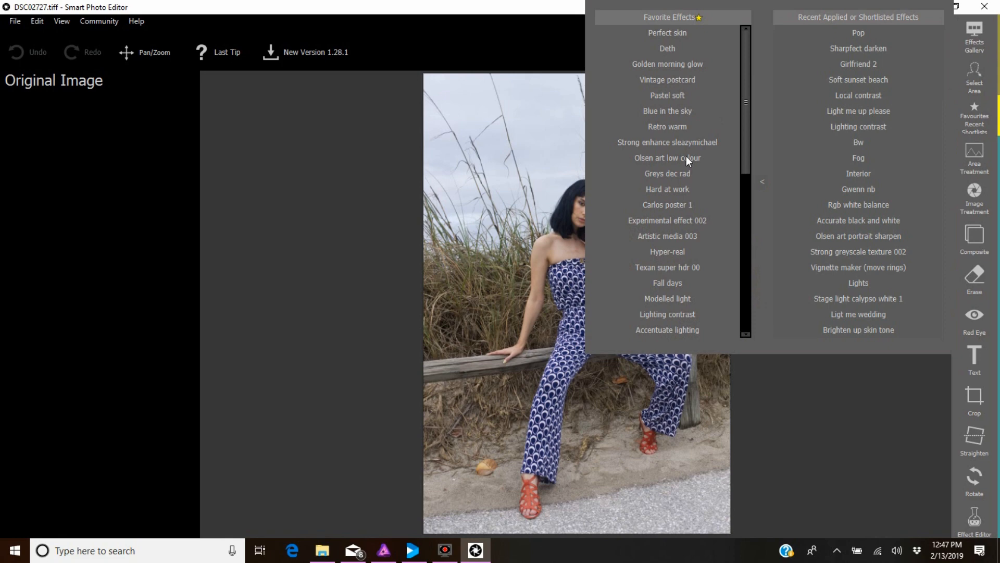
- Apply the Retro warm effect and fade it to a subtle strength with Master Fade
{"action": "left_click", "coordinate": [667, 127]}
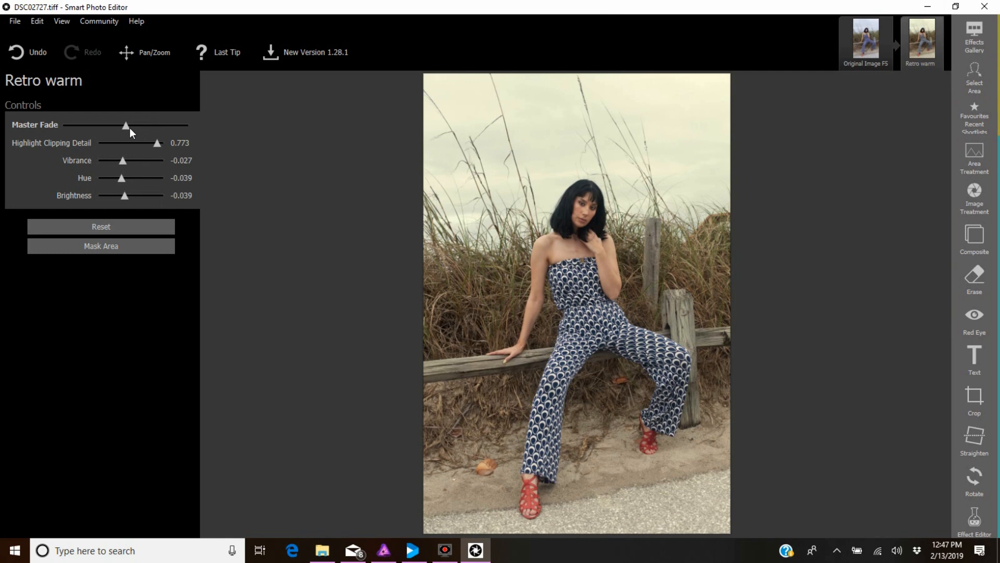
{"action": "left_click_drag", "start_coordinate": [125, 125], "coordinate": [79, 125]}
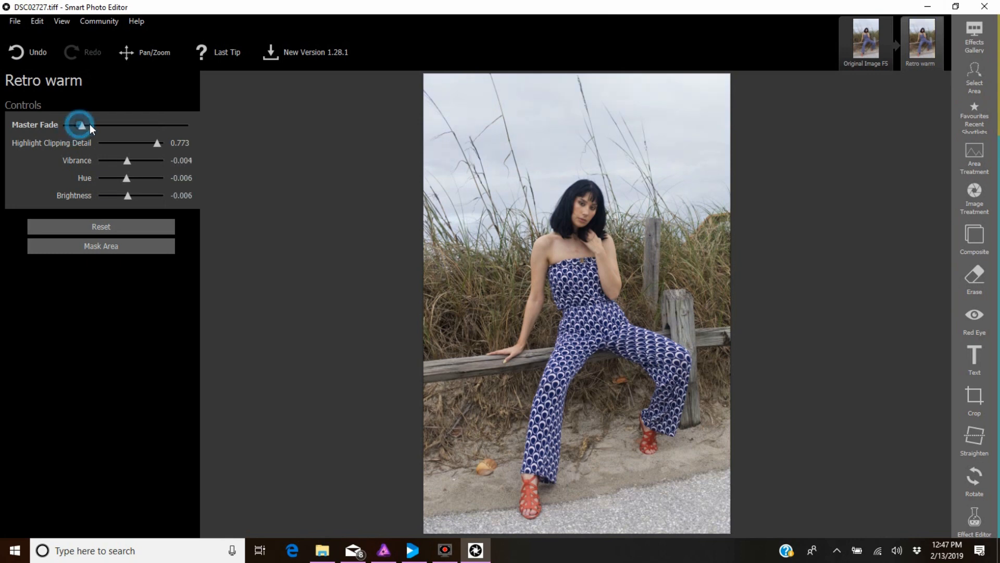
{"action": "left_click_drag", "start_coordinate": [81, 124], "coordinate": [95, 124]}
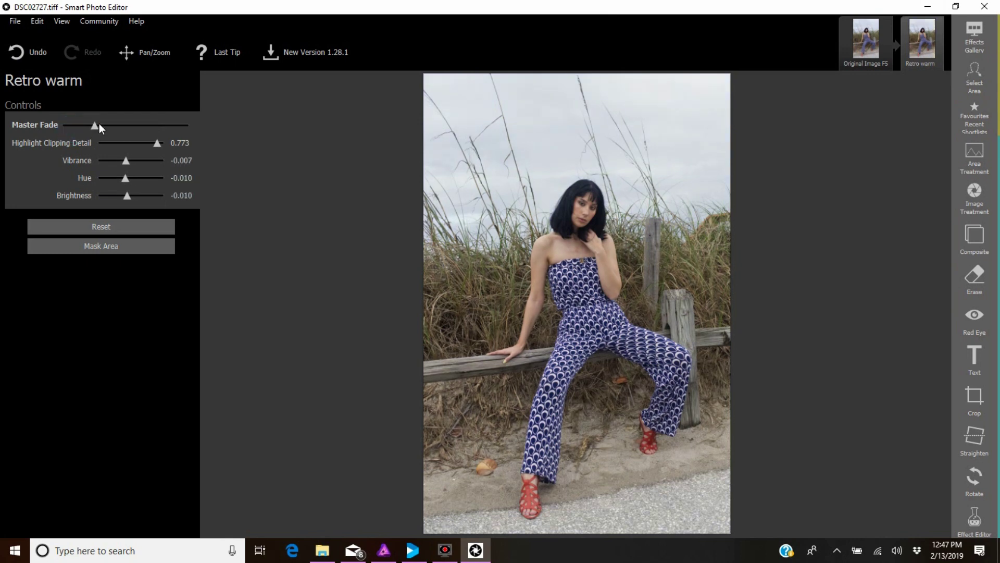
{"action": "left_click_drag", "start_coordinate": [94, 126], "coordinate": [114, 126]}
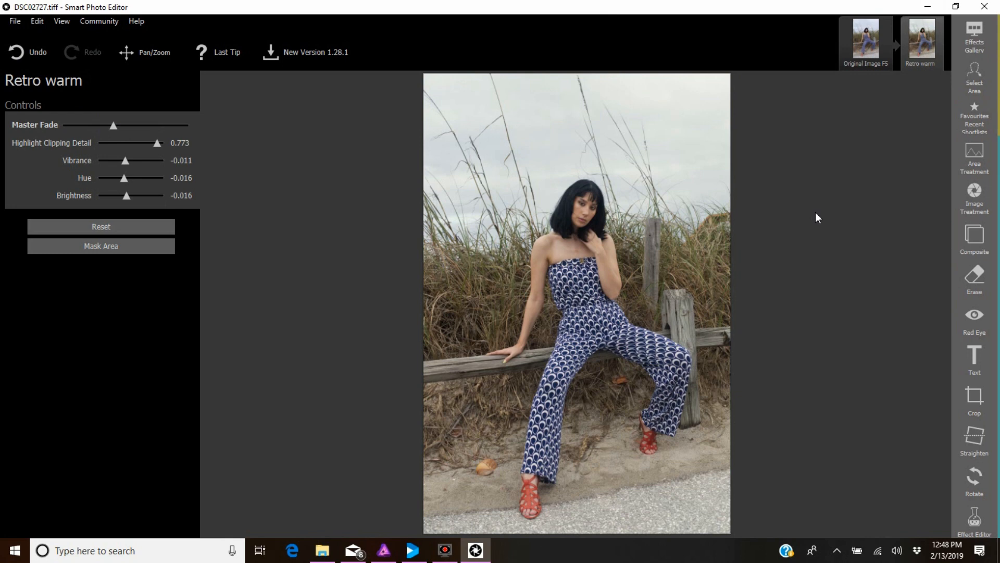
{"action": "mouse_move", "coordinate": [908, 183]}
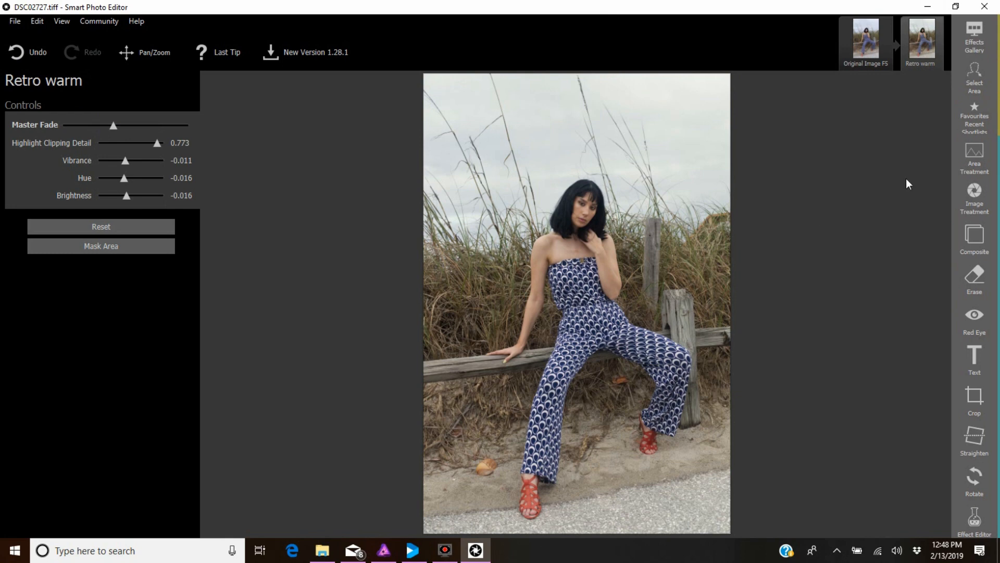
{"action": "mouse_move", "coordinate": [200, 208]}
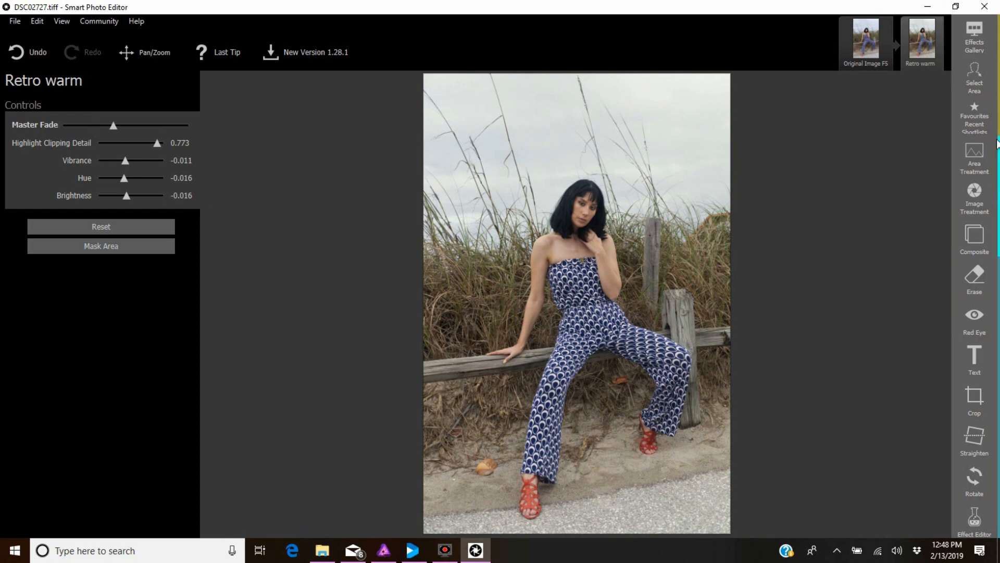
{"action": "mouse_move", "coordinate": [832, 418]}
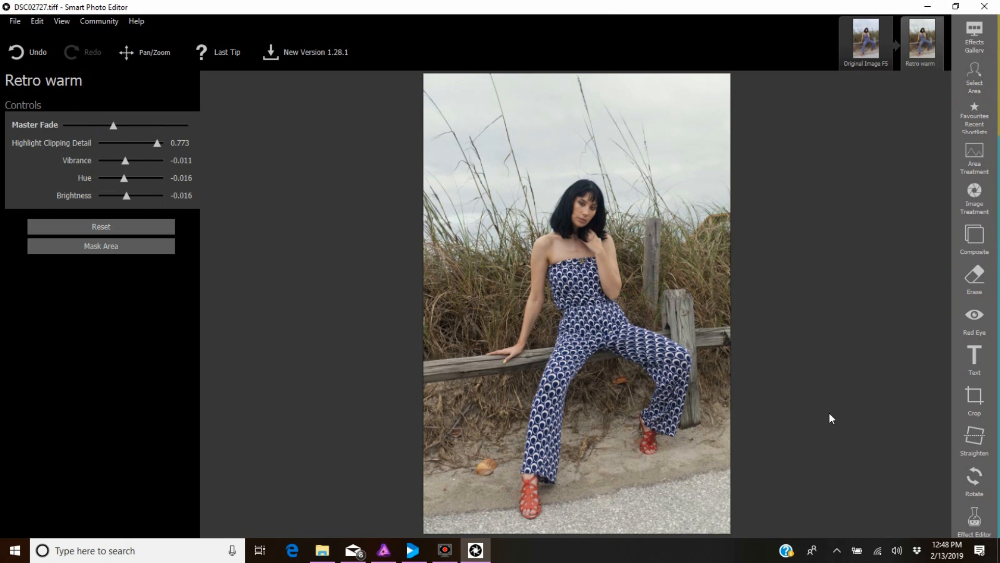
{"action": "mouse_move", "coordinate": [898, 287]}
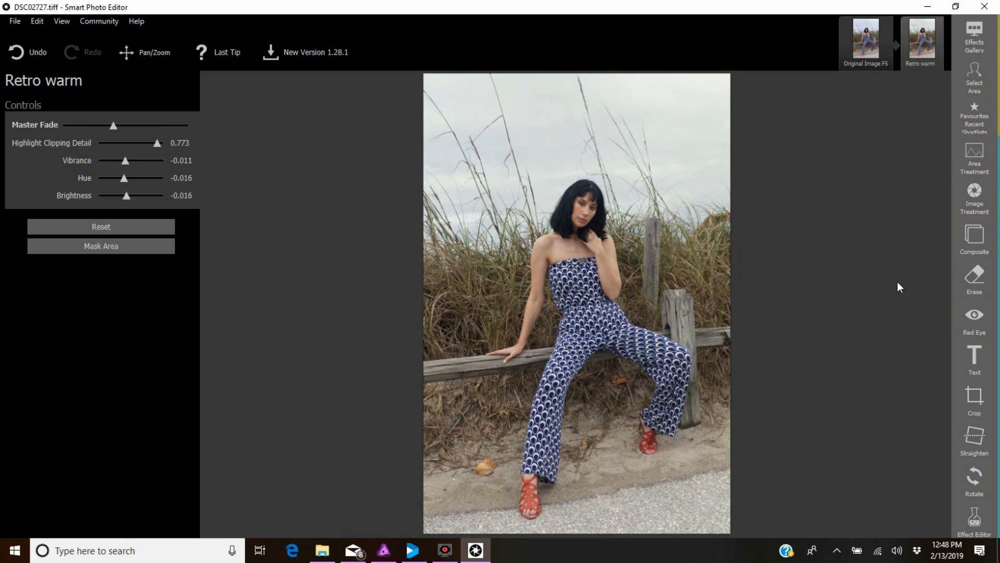
- Slightly raise brightness, darks, contrast and dehaze in Image Treatment, keeping saturation at 0
{"action": "left_click", "coordinate": [974, 193]}
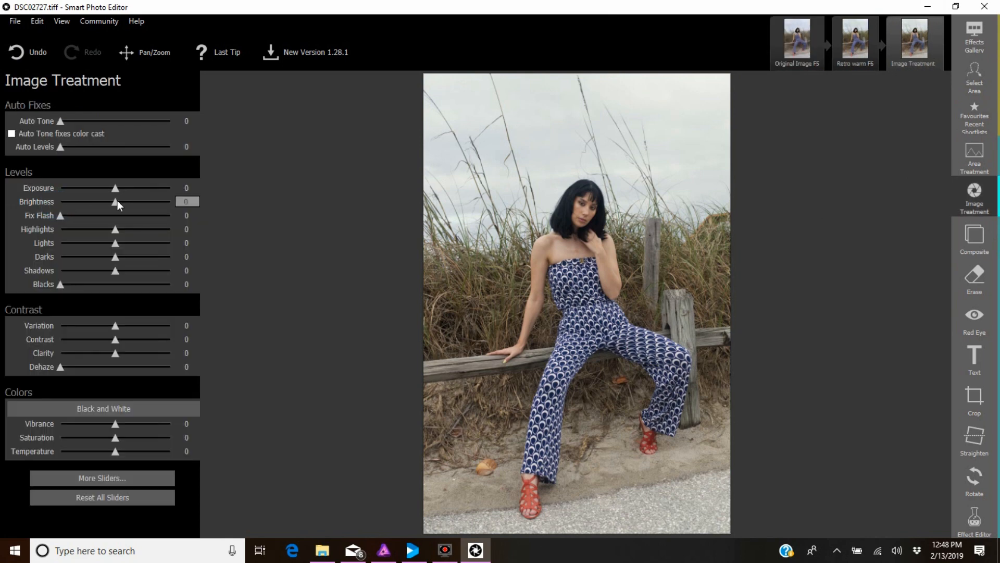
{"action": "mouse_move", "coordinate": [121, 269]}
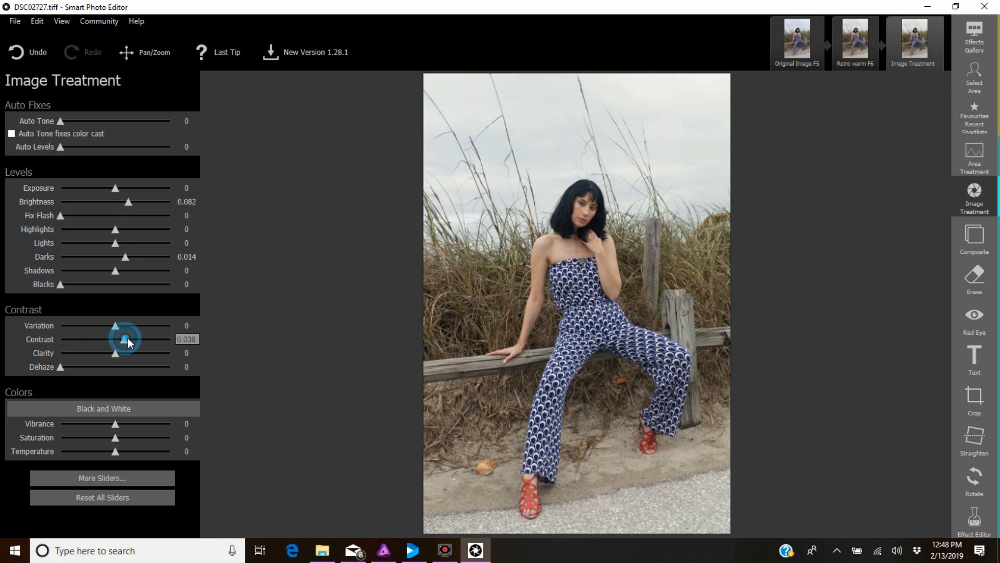
{"action": "left_click_drag", "start_coordinate": [126, 339], "coordinate": [116, 338]}
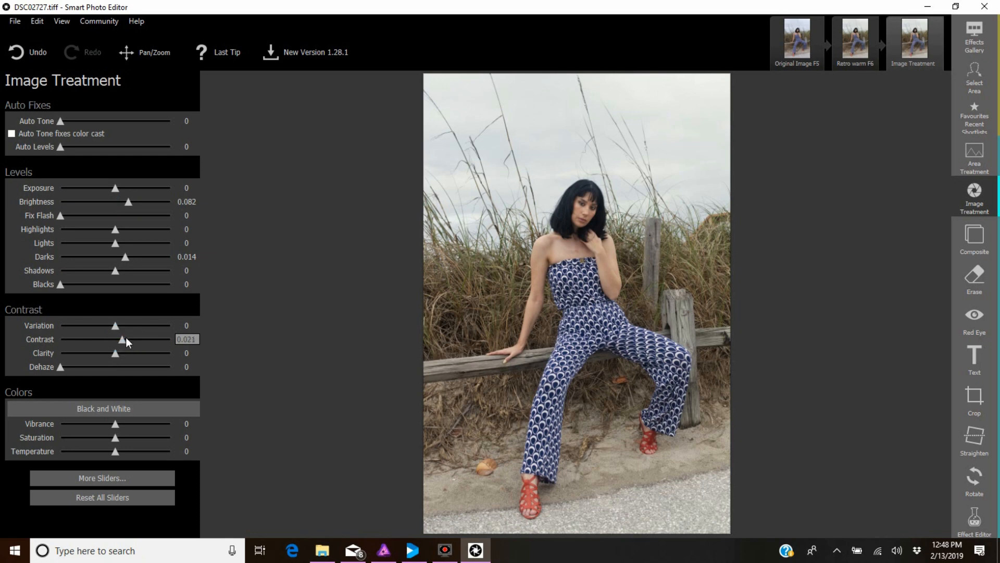
{"action": "left_click_drag", "start_coordinate": [61, 367], "coordinate": [68, 367]}
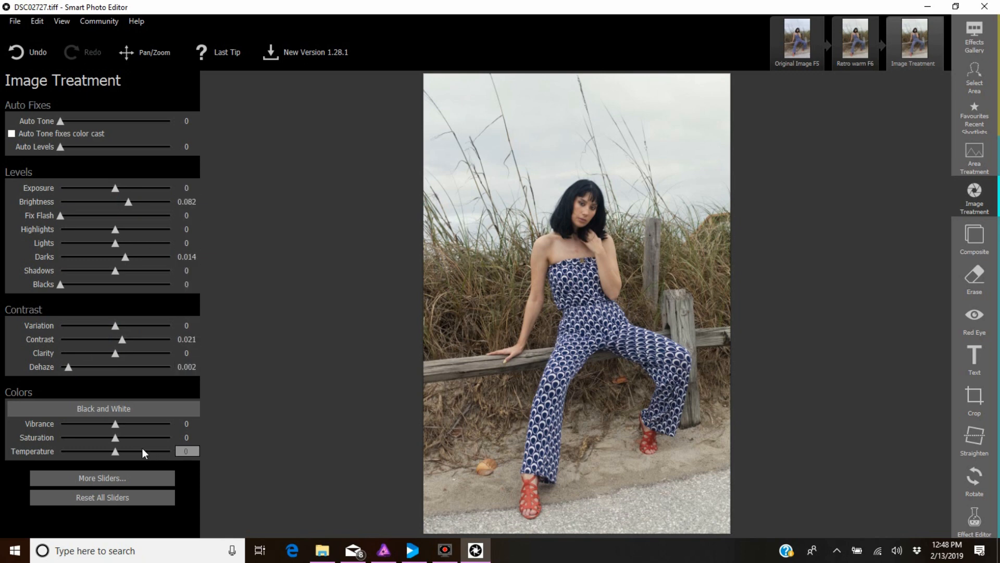
{"action": "left_click_drag", "start_coordinate": [115, 437], "coordinate": [82, 437]}
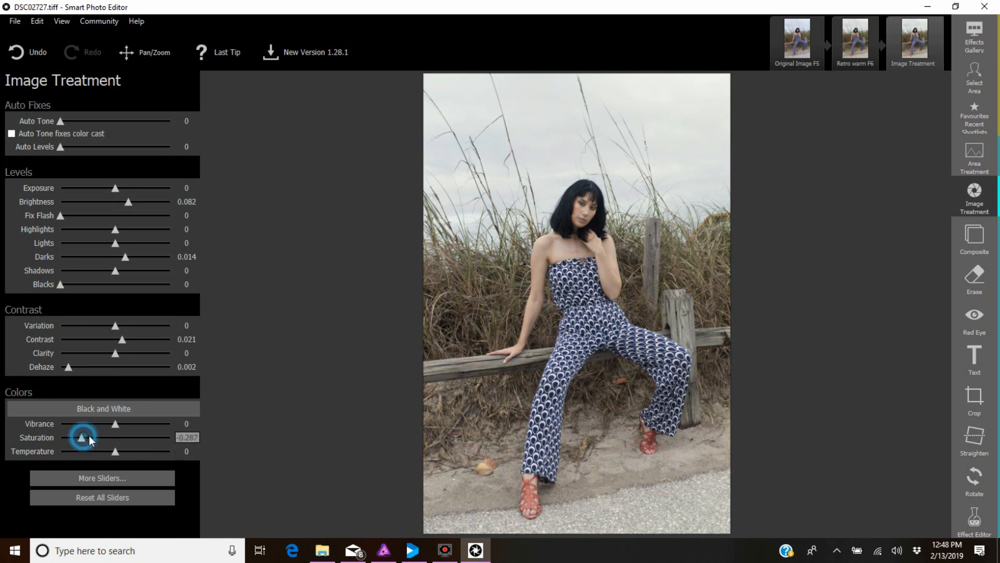
{"action": "left_click_drag", "start_coordinate": [81, 437], "coordinate": [96, 438]}
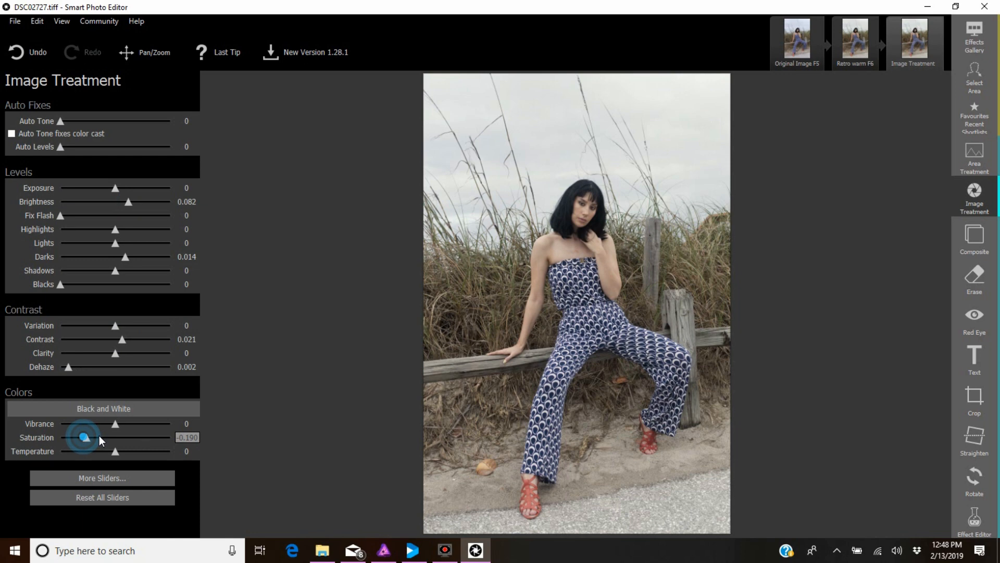
{"action": "left_click_drag", "start_coordinate": [83, 438], "coordinate": [116, 437]}
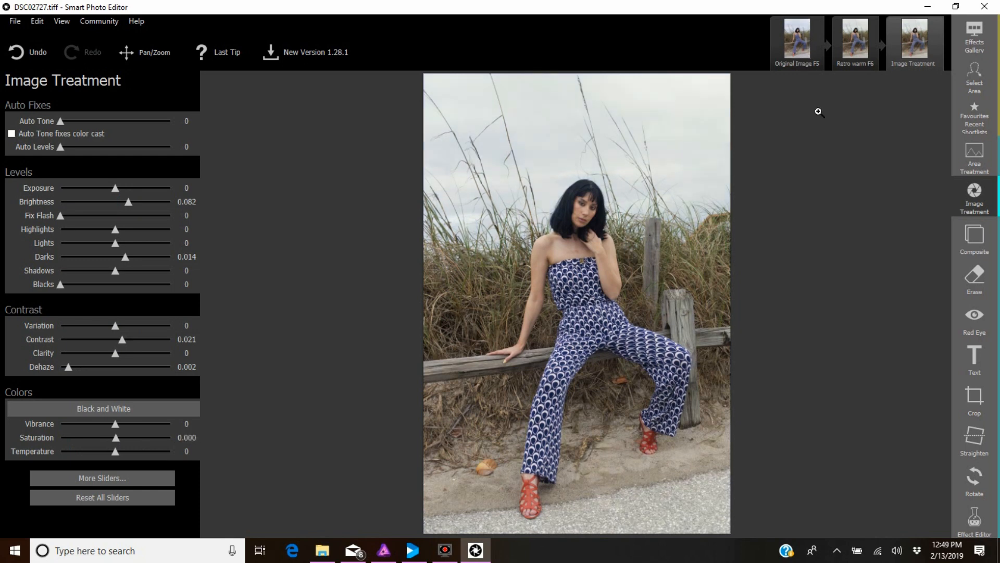
- Save the edited photo as the TIFF DSC02727_pe in the Chloe Florida folder
{"action": "left_click", "coordinate": [13, 22]}
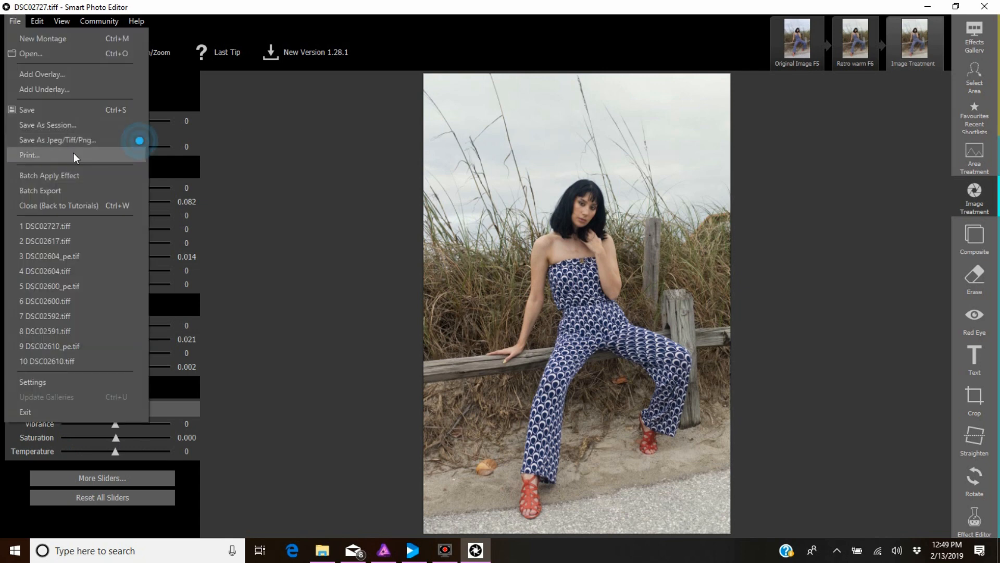
{"action": "left_click", "coordinate": [57, 139]}
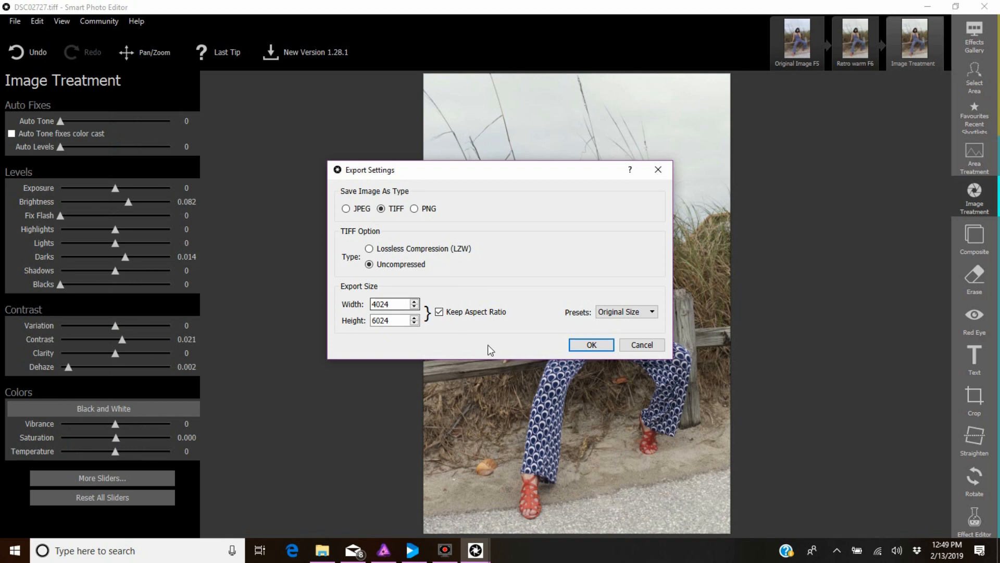
{"action": "left_click", "coordinate": [591, 345]}
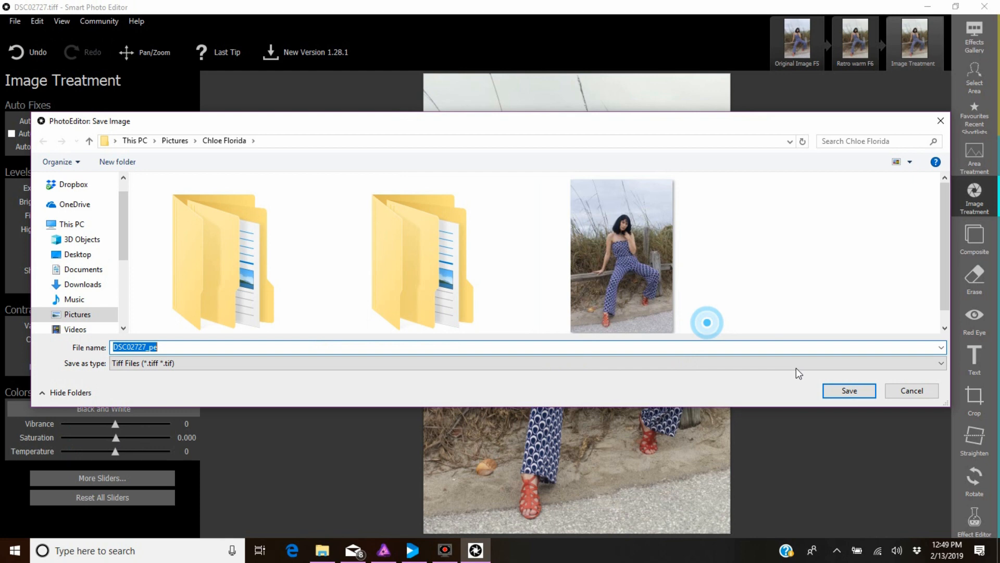
{"action": "left_click", "coordinate": [849, 391]}
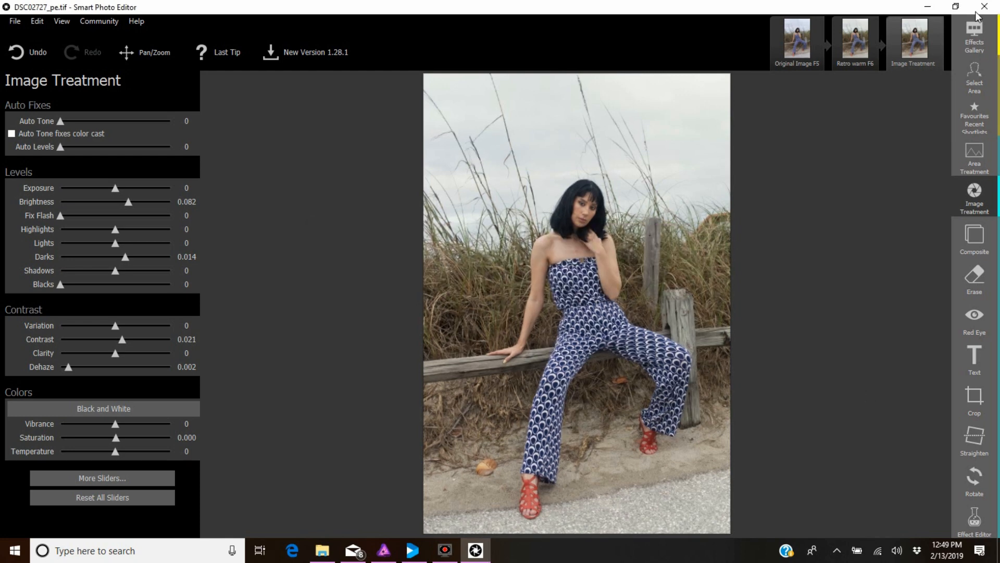
- Close Smart Photo Editor, dismiss the Discovered Features notice, and bring Affinity Photo forward
{"action": "left_click", "coordinate": [981, 7]}
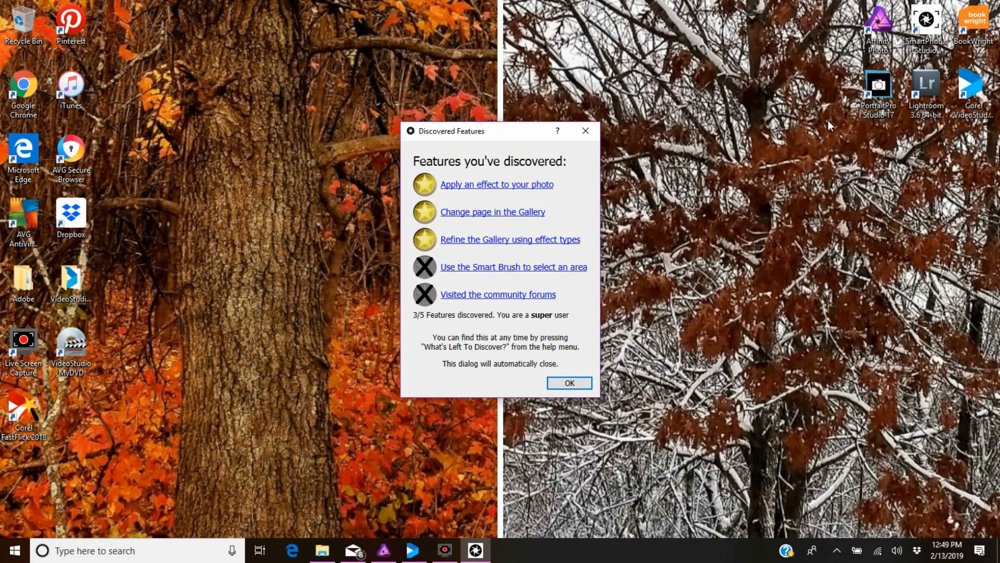
{"action": "left_click", "coordinate": [569, 383]}
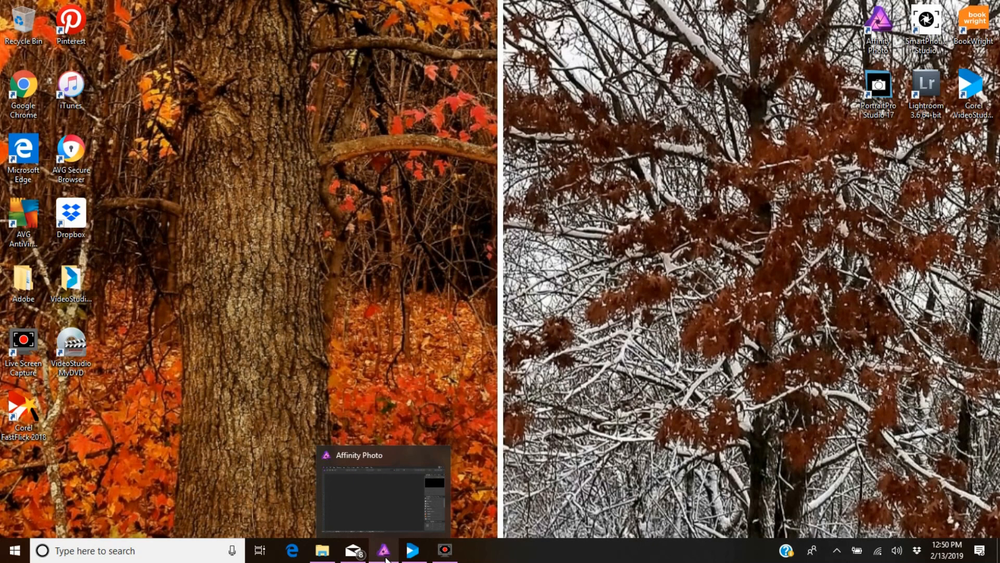
{"action": "mouse_move", "coordinate": [381, 559]}
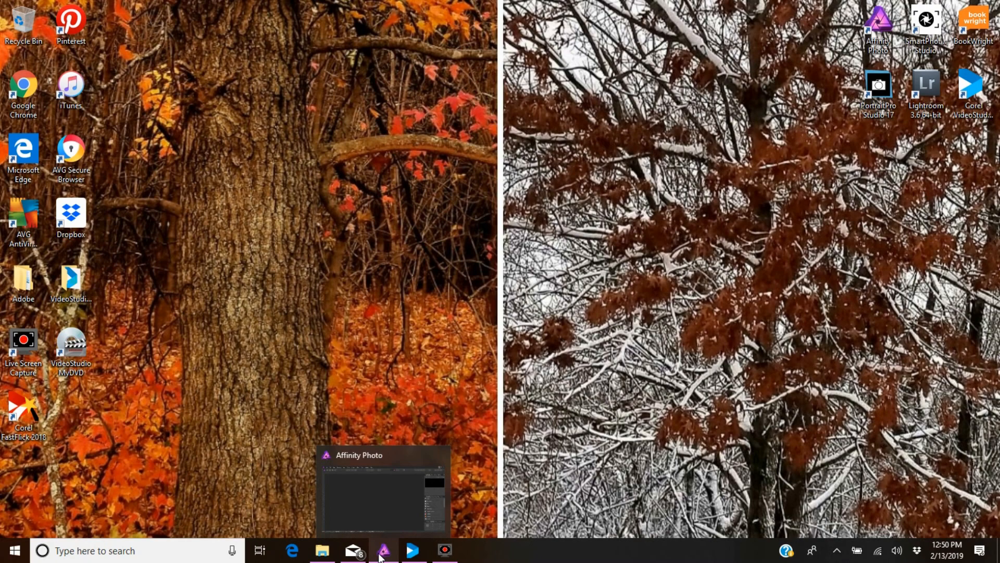
{"action": "left_click", "coordinate": [383, 548]}
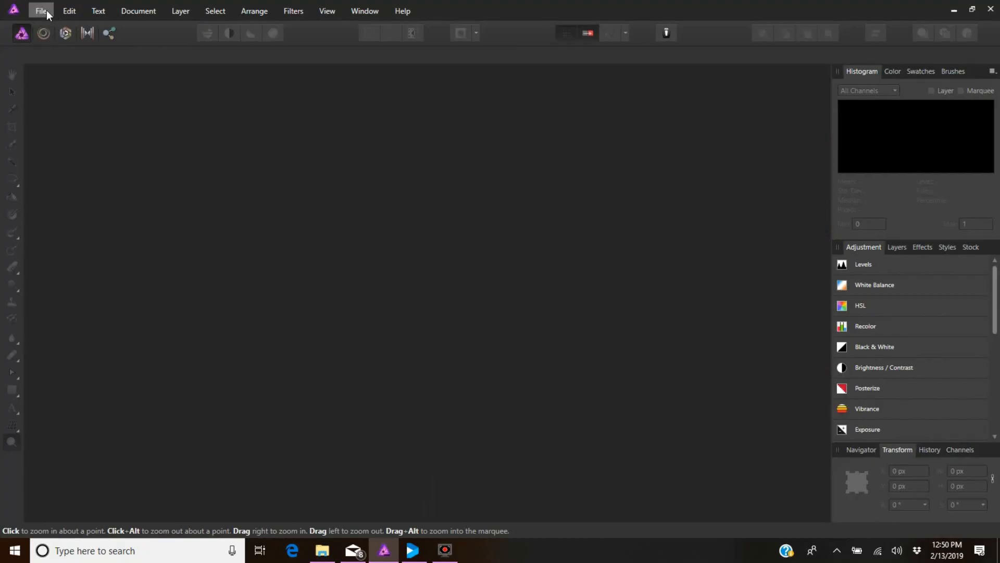
- Open DSC02727_pe.tif from Pictures > Chloe Florida in Affinity Photo
{"action": "left_click", "coordinate": [39, 11]}
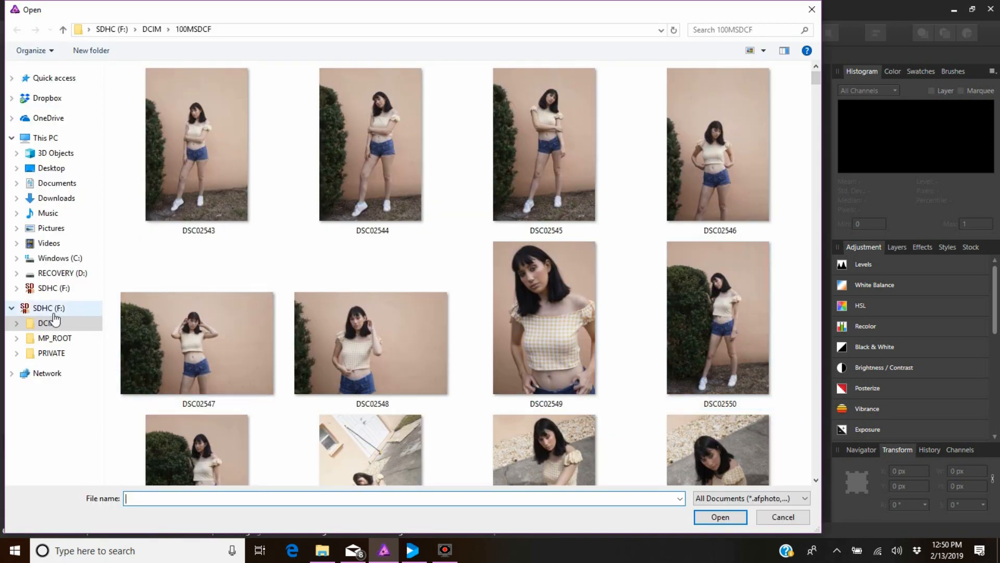
{"action": "left_click", "coordinate": [51, 229]}
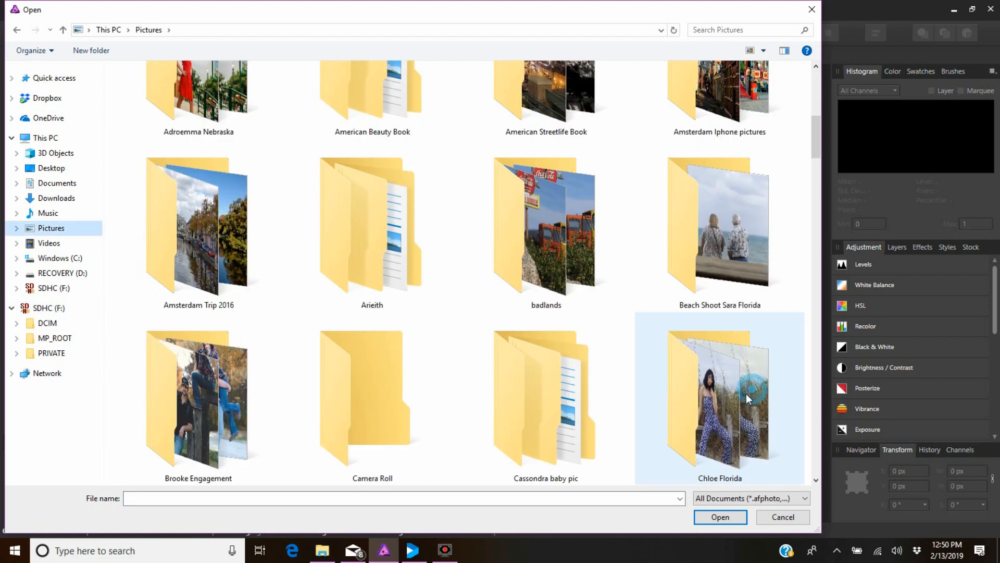
{"action": "double_click", "coordinate": [748, 398]}
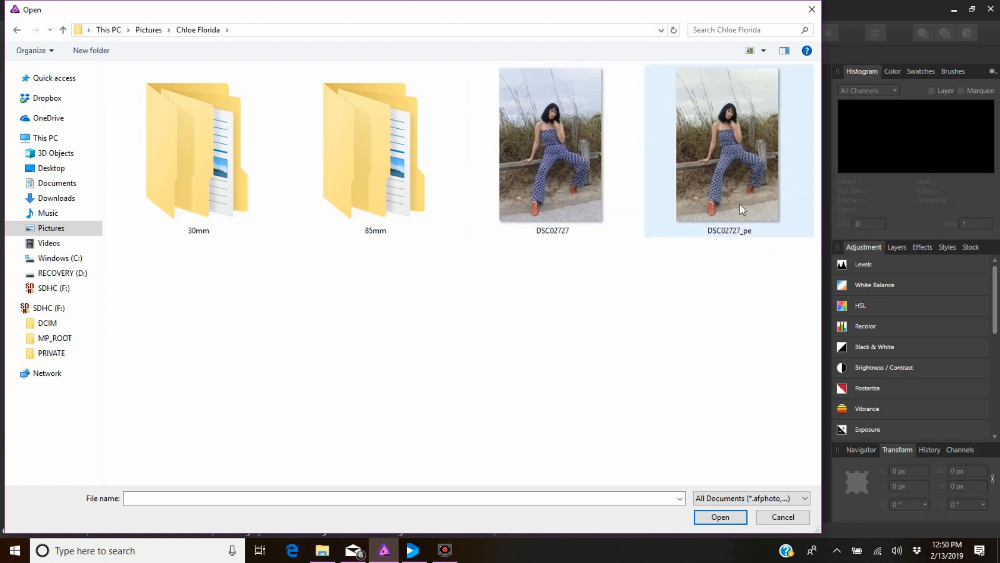
{"action": "left_click", "coordinate": [784, 516]}
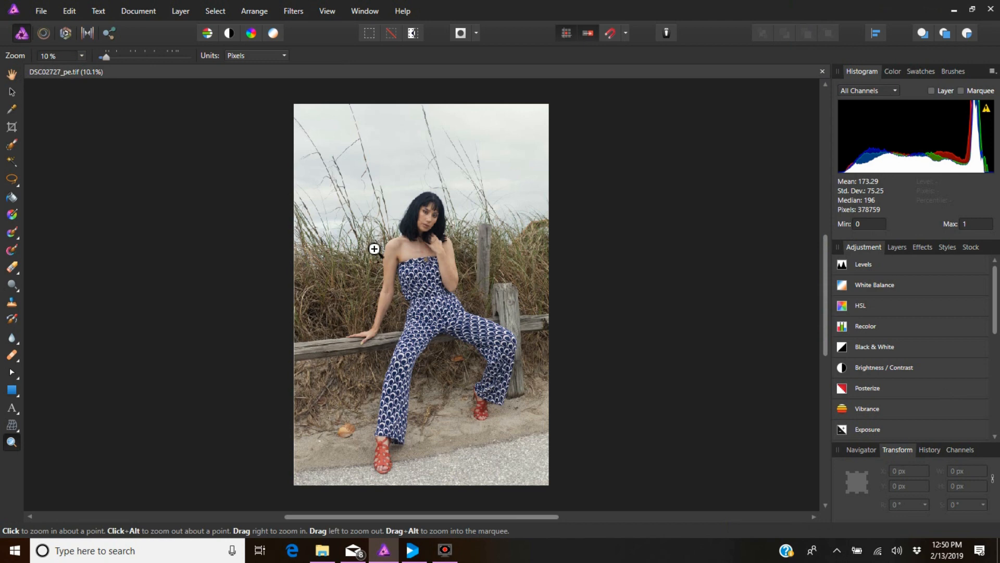
- Zoom in and clone clean skin over marks on the model's chest and shoulders
{"action": "left_click", "coordinate": [374, 248]}
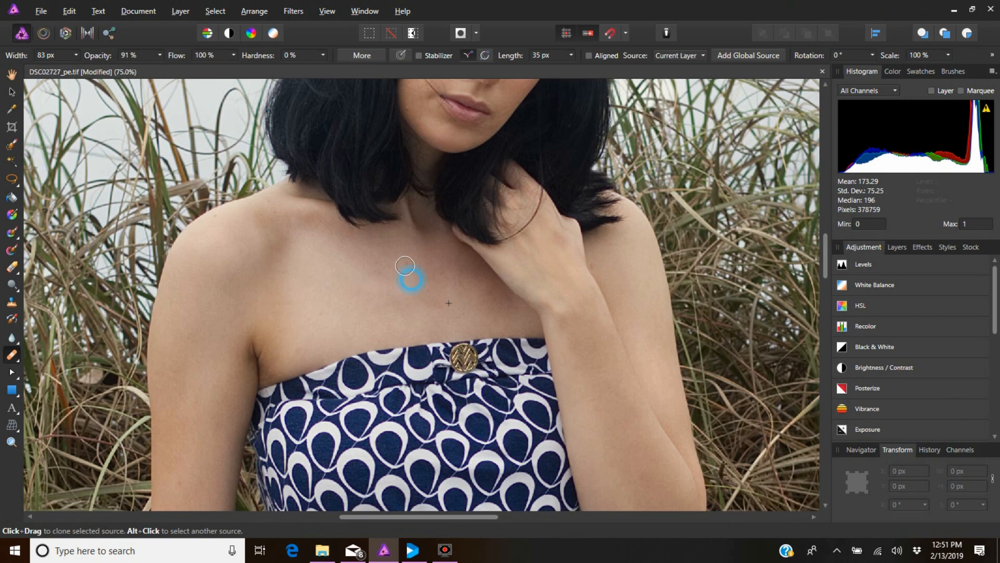
{"action": "scroll", "scroll_direction": "down", "scroll_amount": 3}
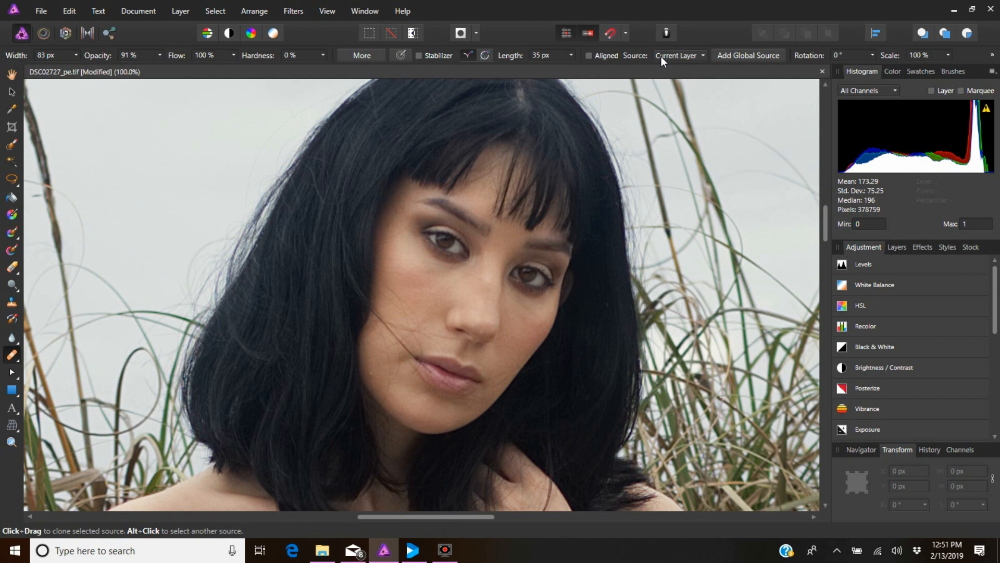
{"action": "mouse_move", "coordinate": [781, 233]}
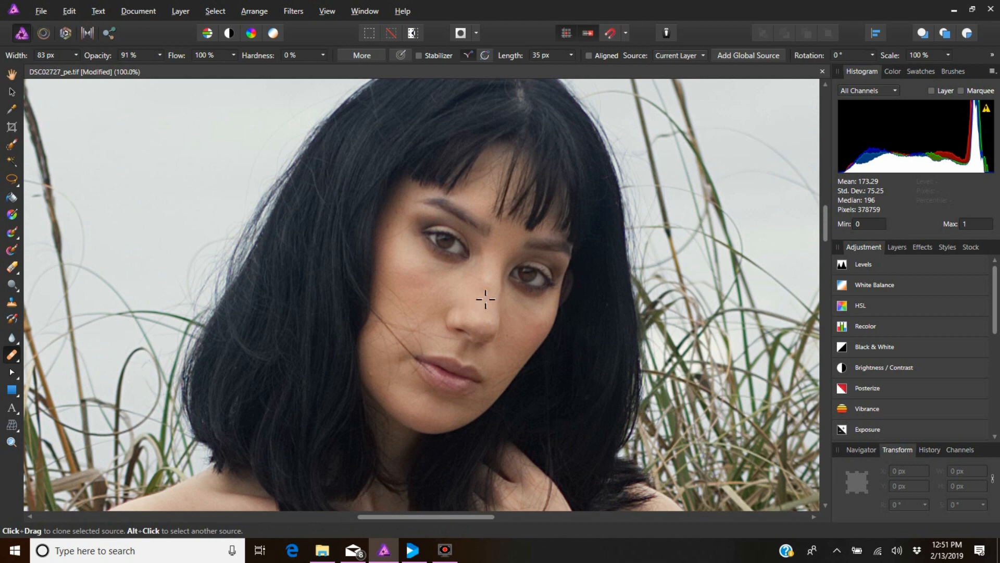
{"action": "mouse_move", "coordinate": [747, 297]}
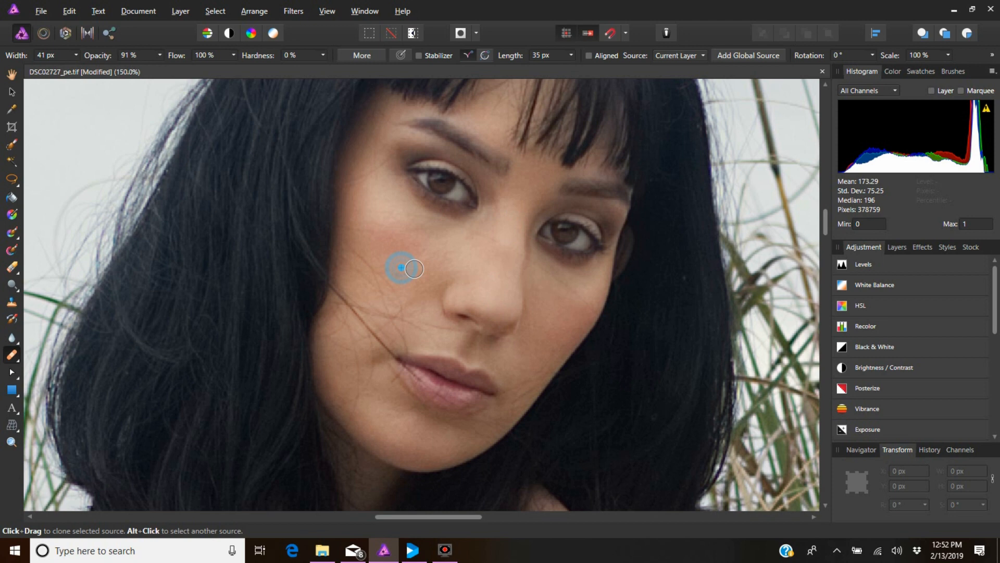
- Clone clean skin over blemishes on both cheeks and near the chin
{"action": "left_click_drag", "start_coordinate": [401, 267], "coordinate": [447, 252]}
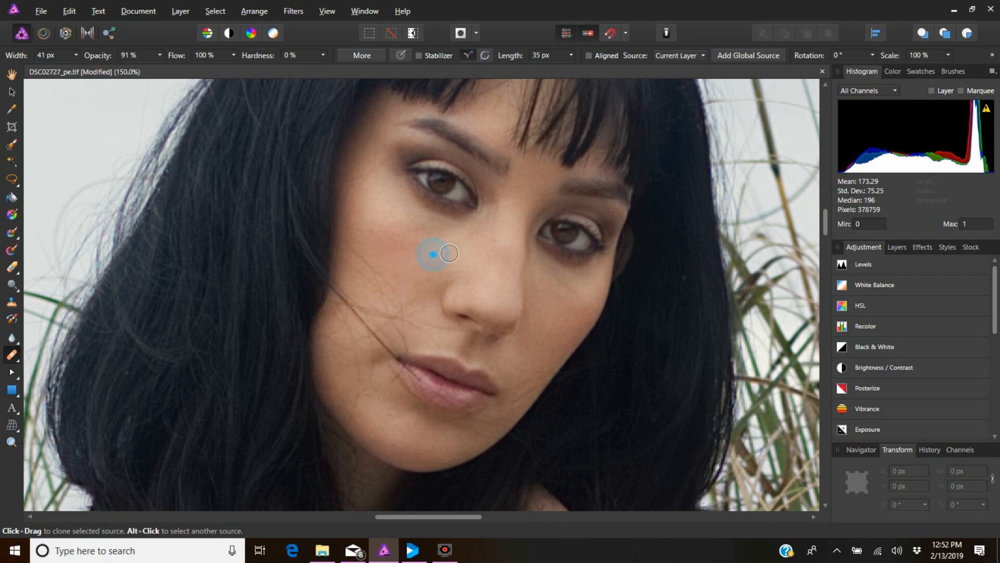
{"action": "mouse_move", "coordinate": [531, 252]}
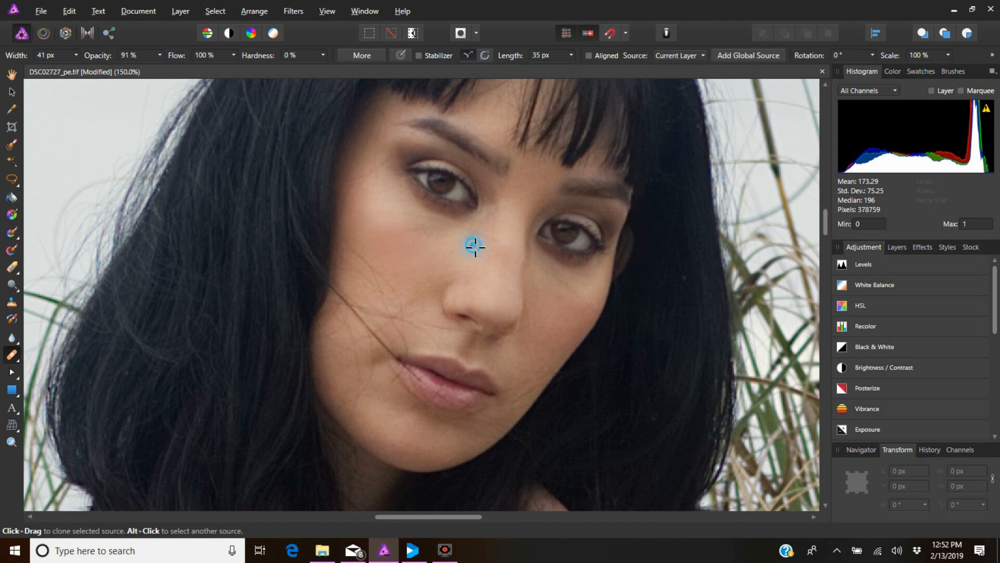
{"action": "mouse_move", "coordinate": [500, 267]}
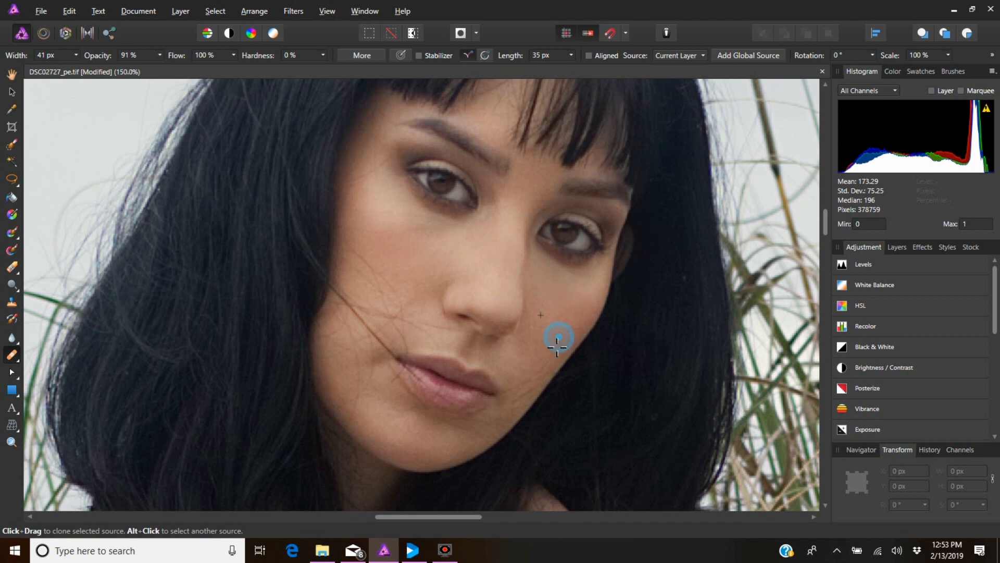
{"action": "mouse_move", "coordinate": [519, 360]}
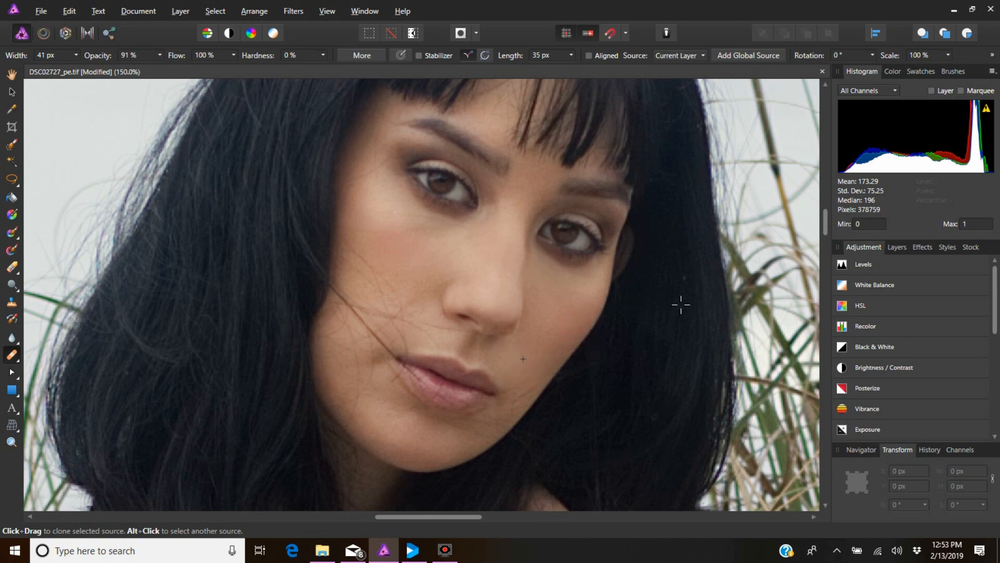
{"action": "left_click", "coordinate": [372, 396]}
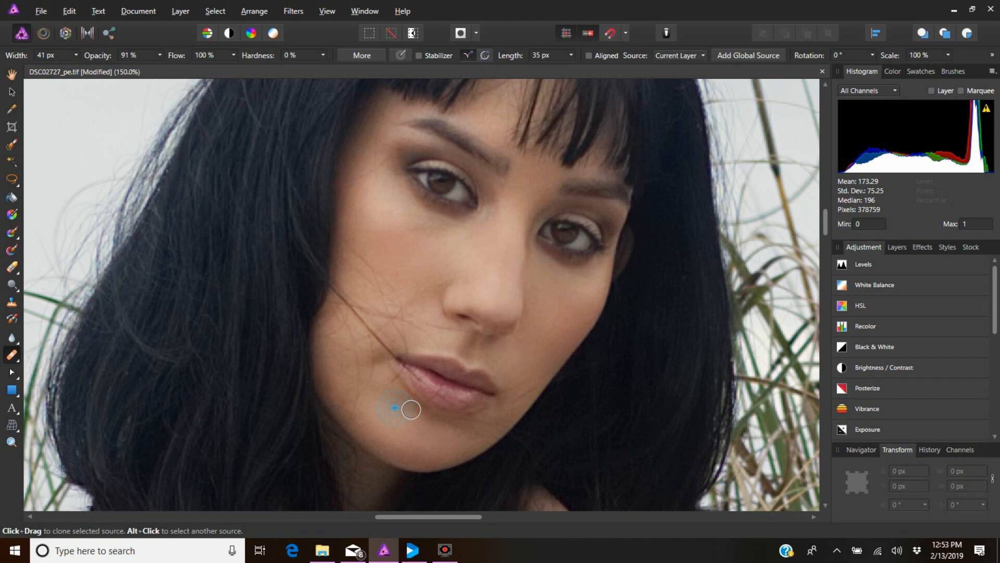
{"action": "left_click", "coordinate": [11, 442]}
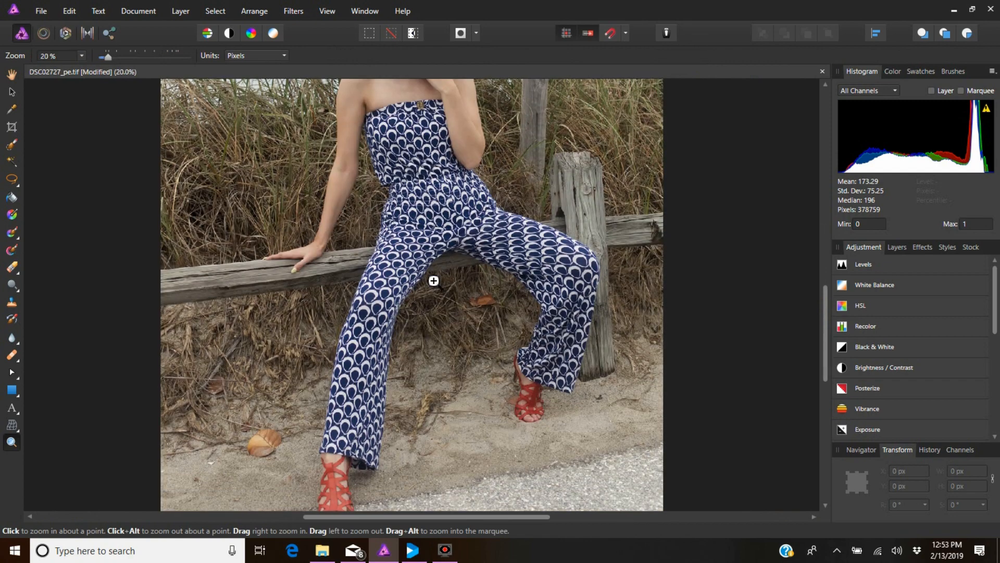
{"action": "left_click", "coordinate": [433, 280]}
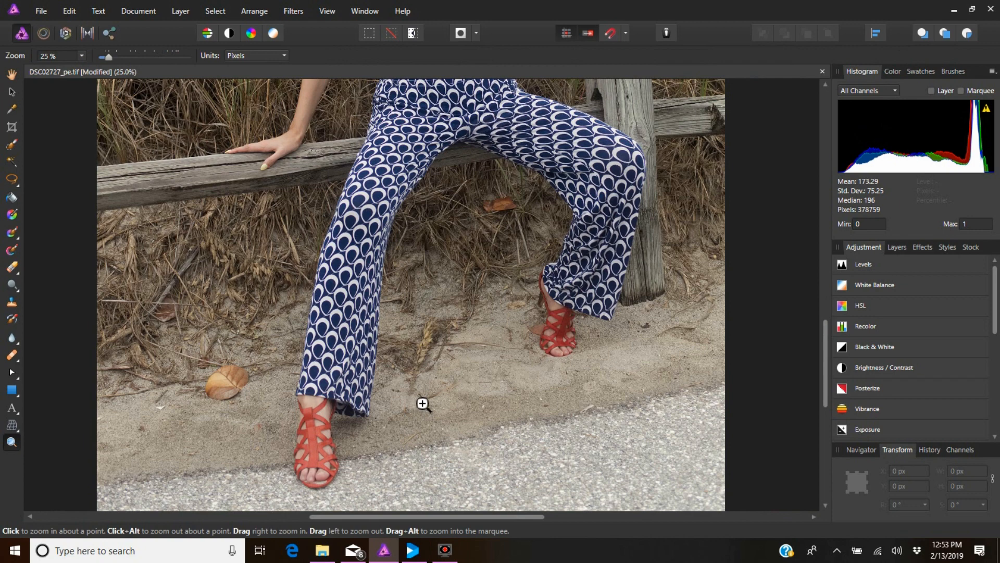
{"action": "left_click", "coordinate": [423, 403]}
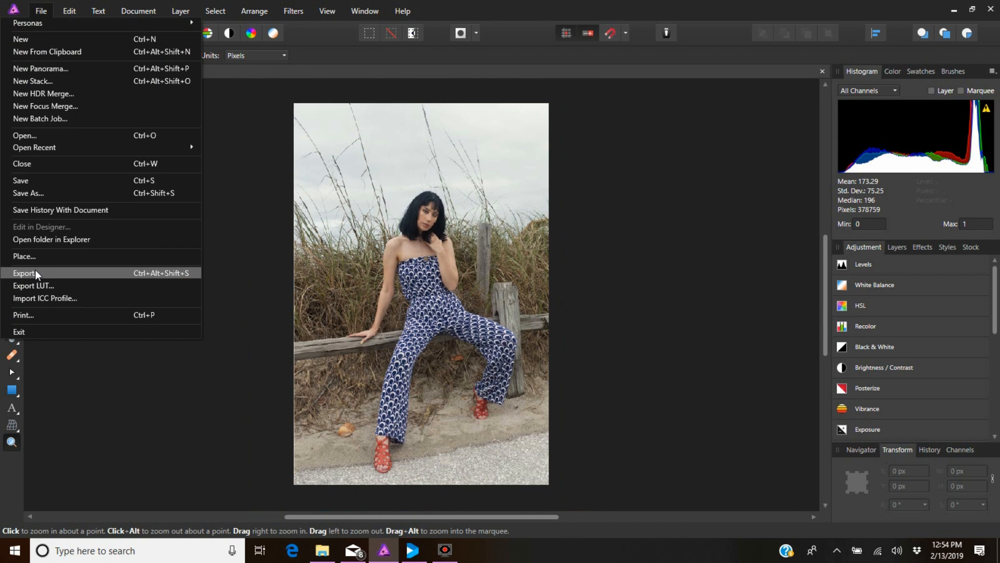
- Export the portrait as a 4024 × 6024 px JPEG at best quality, quality 100
{"action": "left_click", "coordinate": [26, 273]}
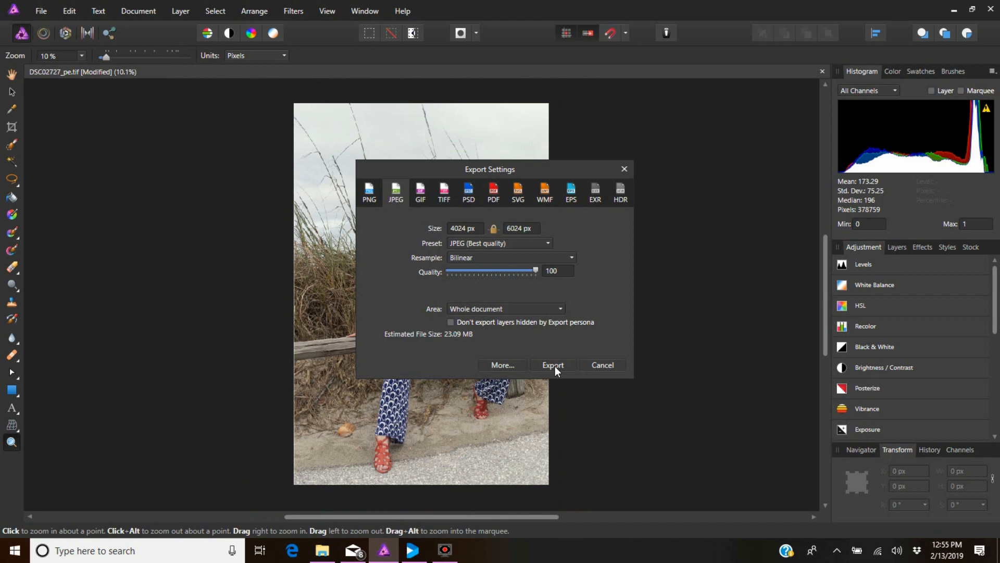
{"action": "left_click", "coordinate": [553, 365]}
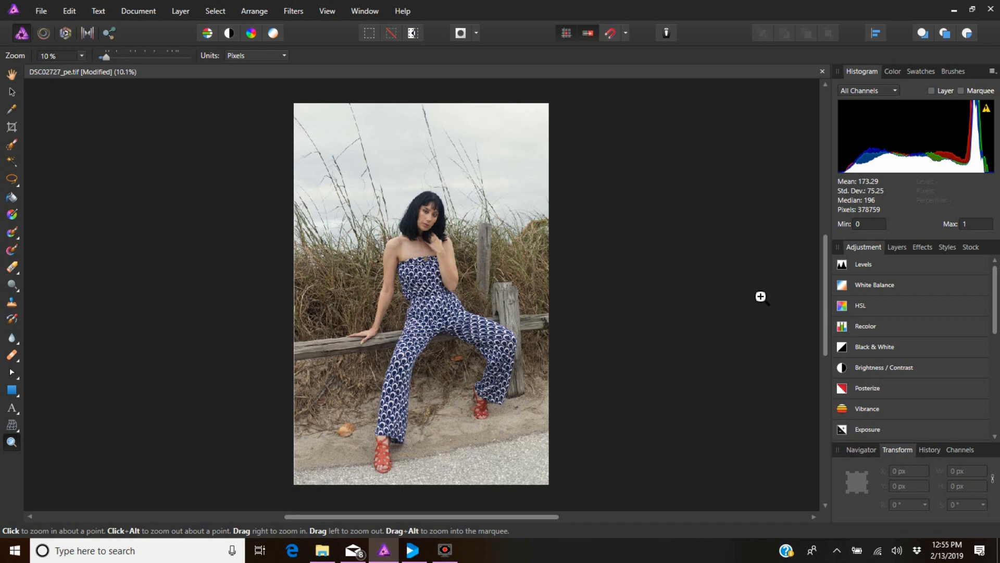
{"action": "mouse_move", "coordinate": [755, 290]}
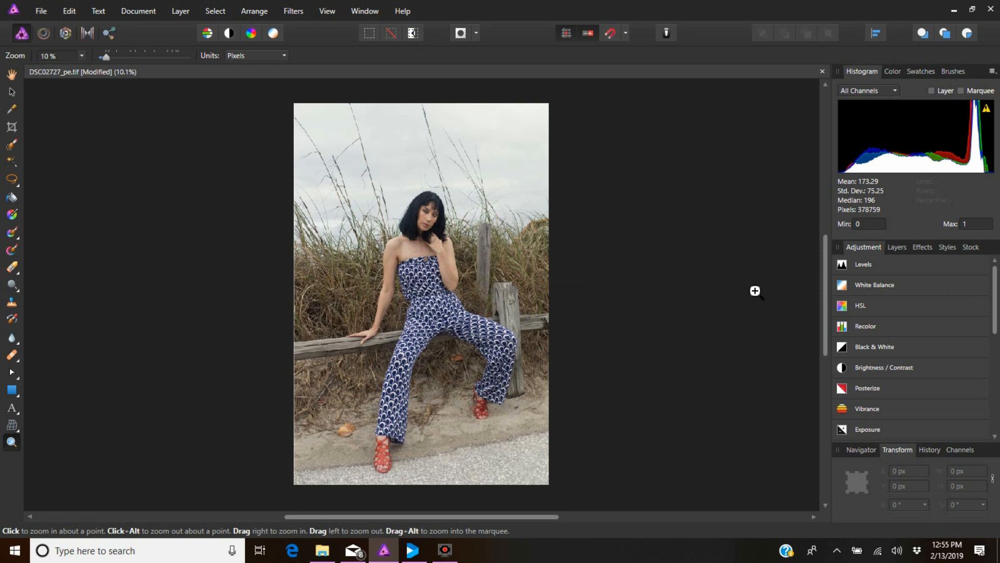